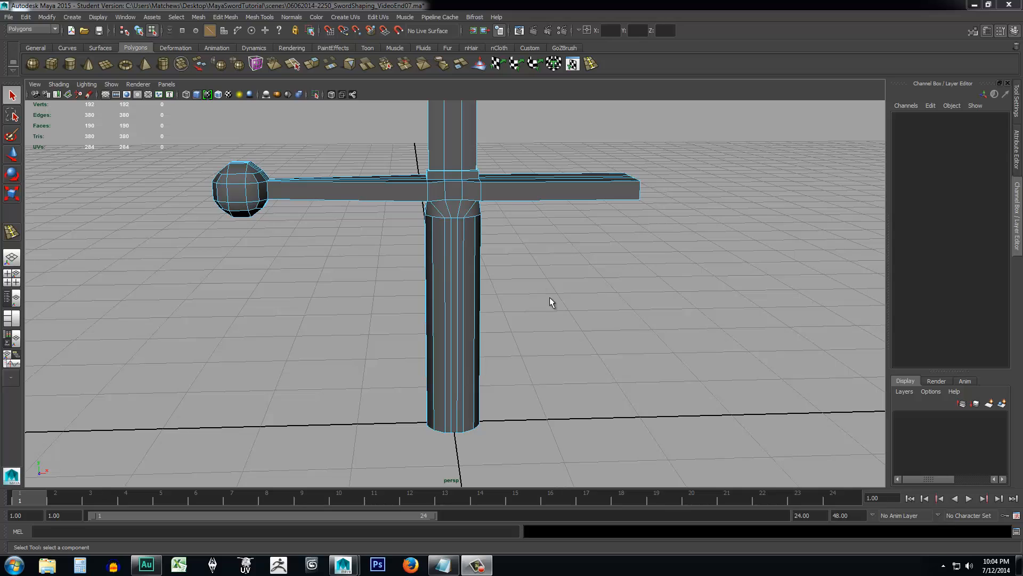
mouse_move(455, 457)
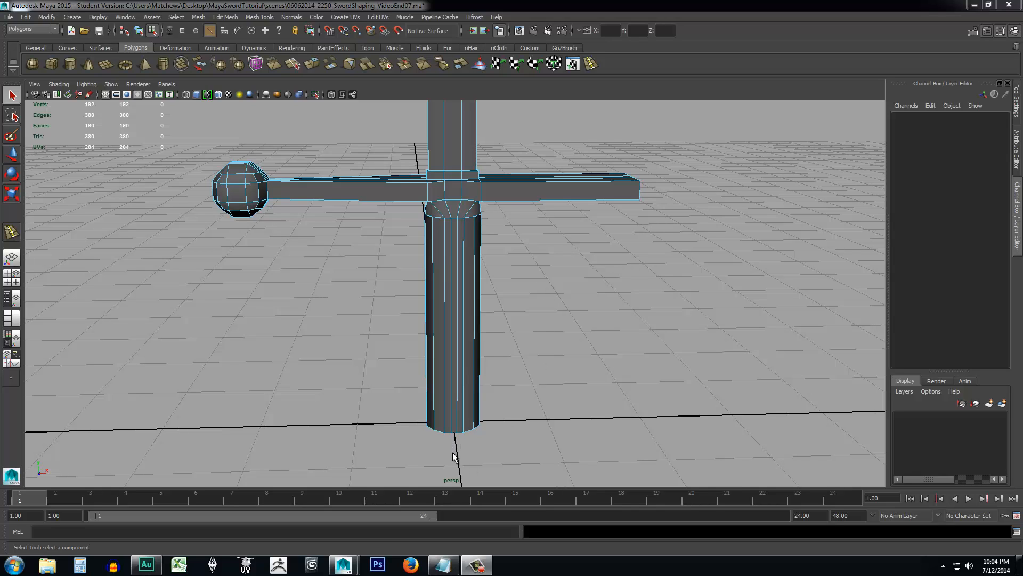
mouse_move(528, 320)
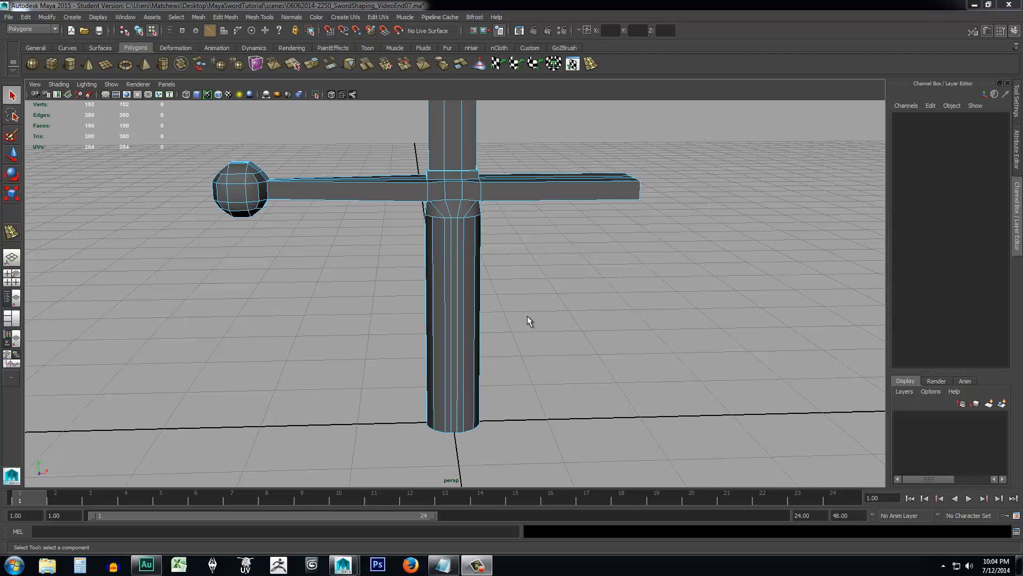
mouse_move(214, 323)
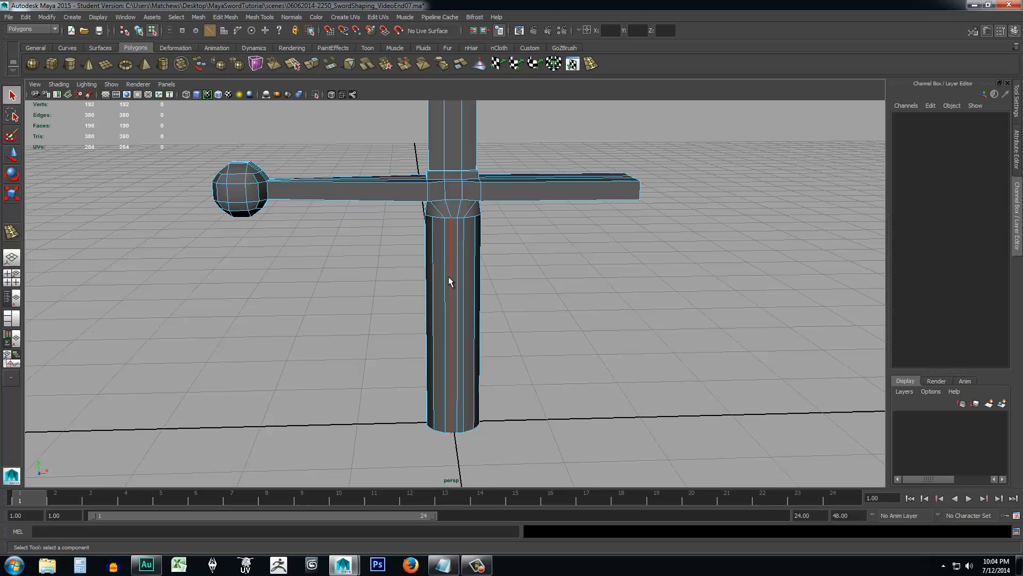
Select the sword mesh pCube3 in Object mode to list its merge, split-ring and combine history.
left_click(463, 326)
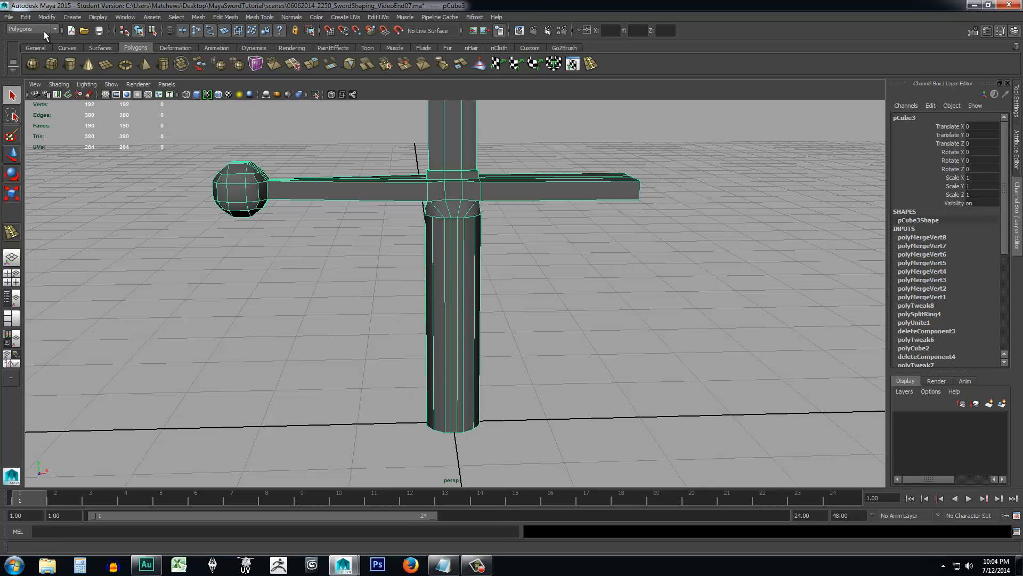
left_click(46, 17)
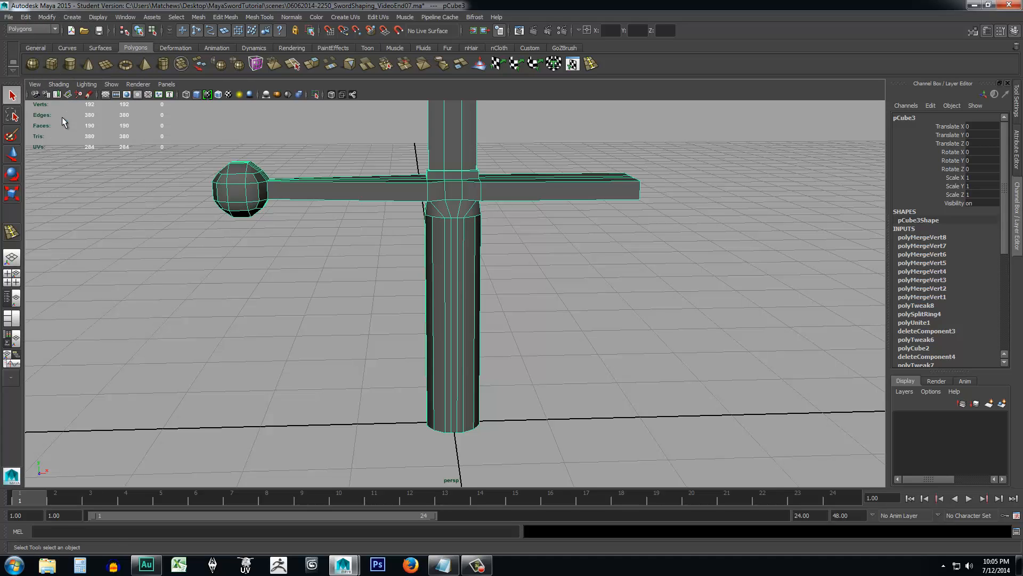
mouse_move(364, 314)
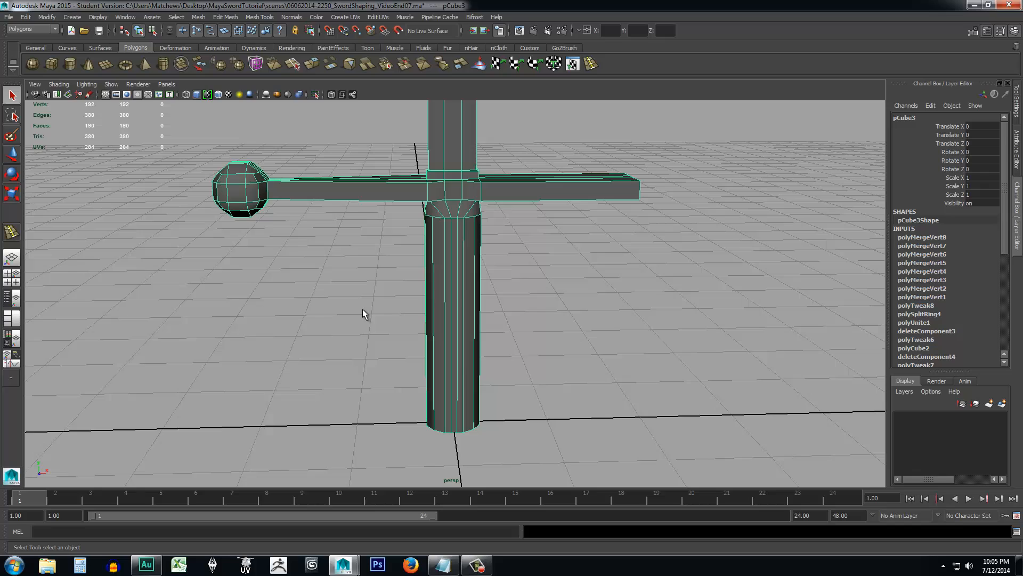
mouse_move(516, 314)
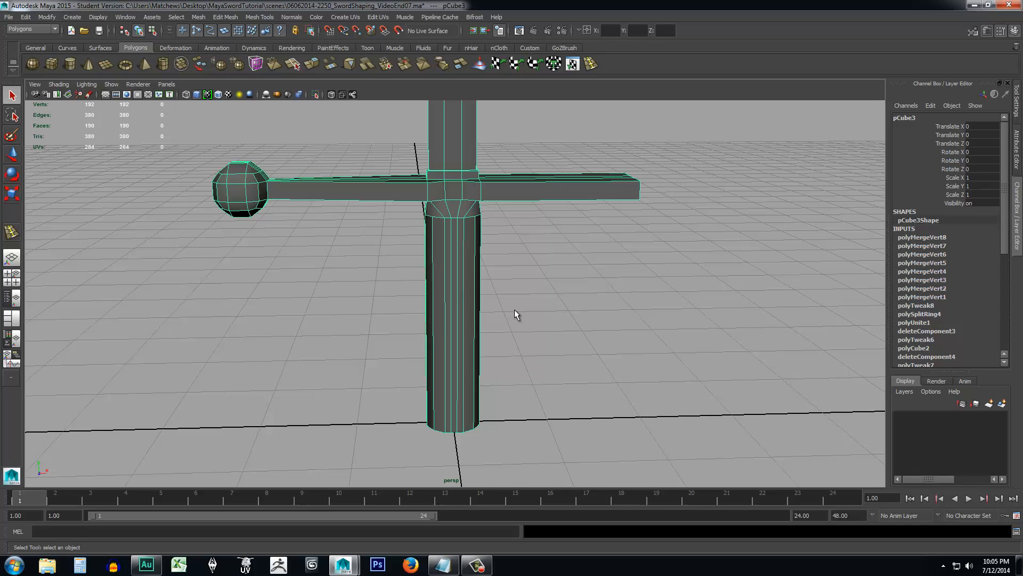
mouse_move(584, 300)
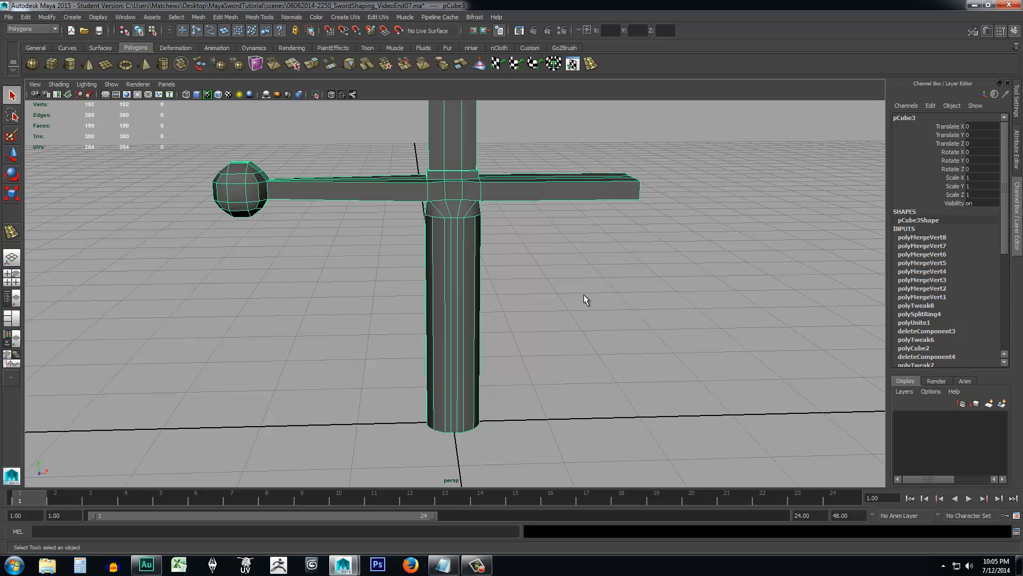
mouse_move(631, 329)
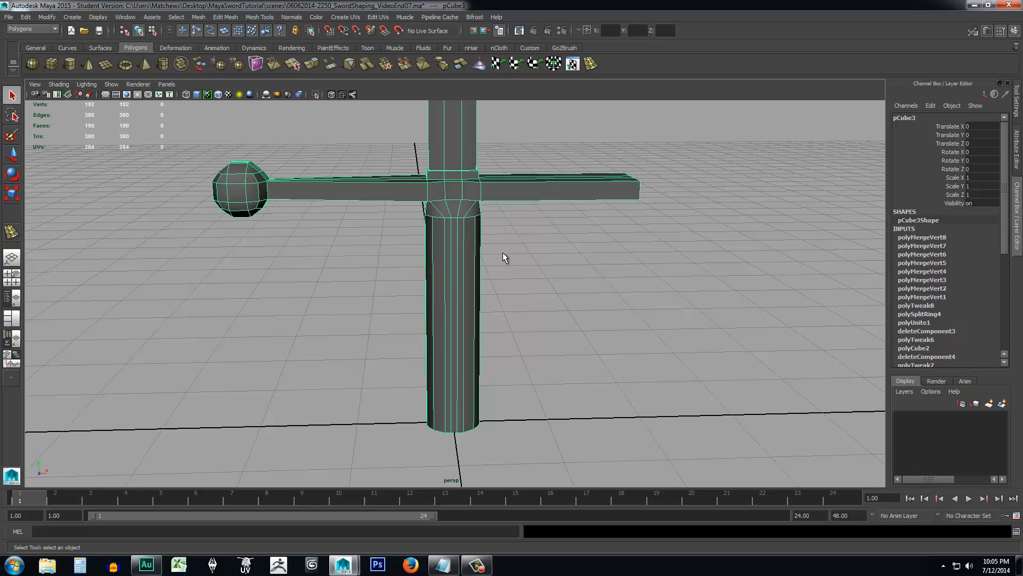
mouse_move(396, 262)
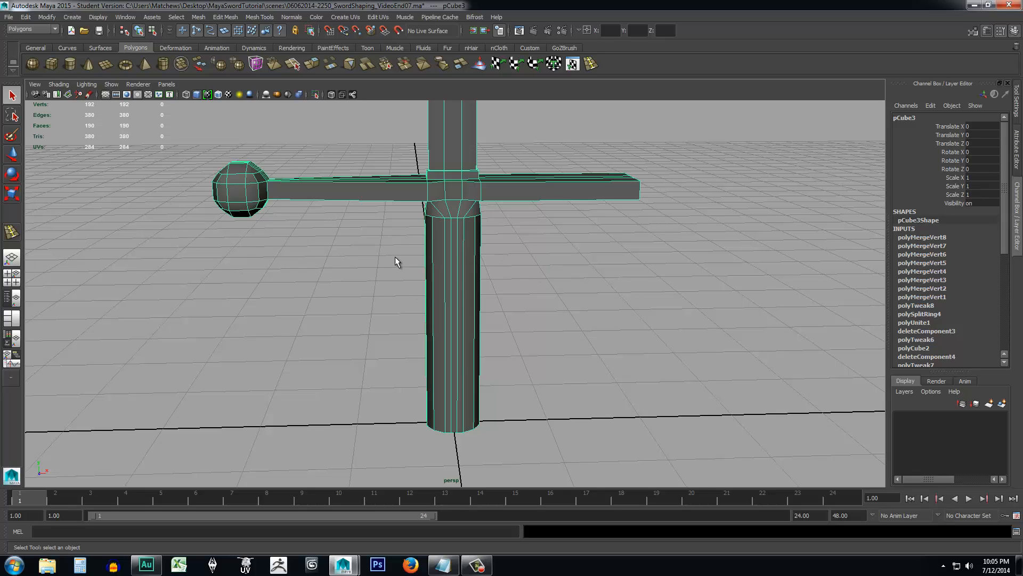
mouse_move(458, 241)
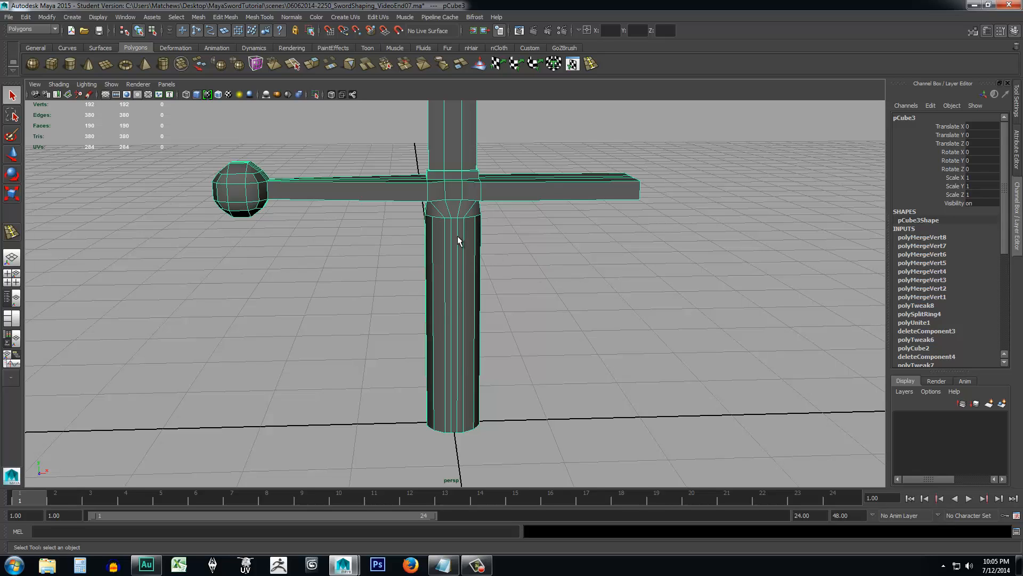
mouse_move(454, 201)
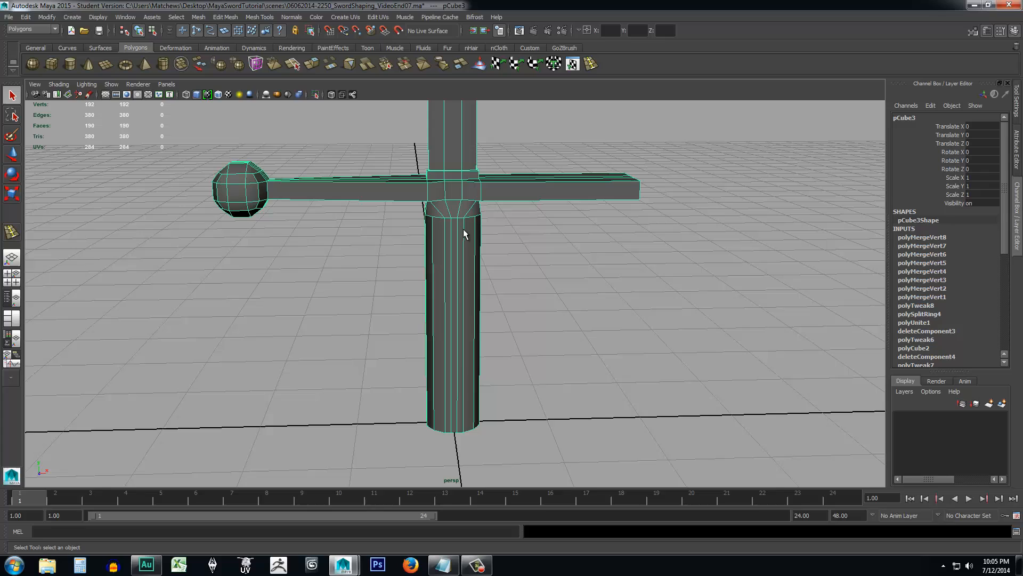
mouse_move(591, 64)
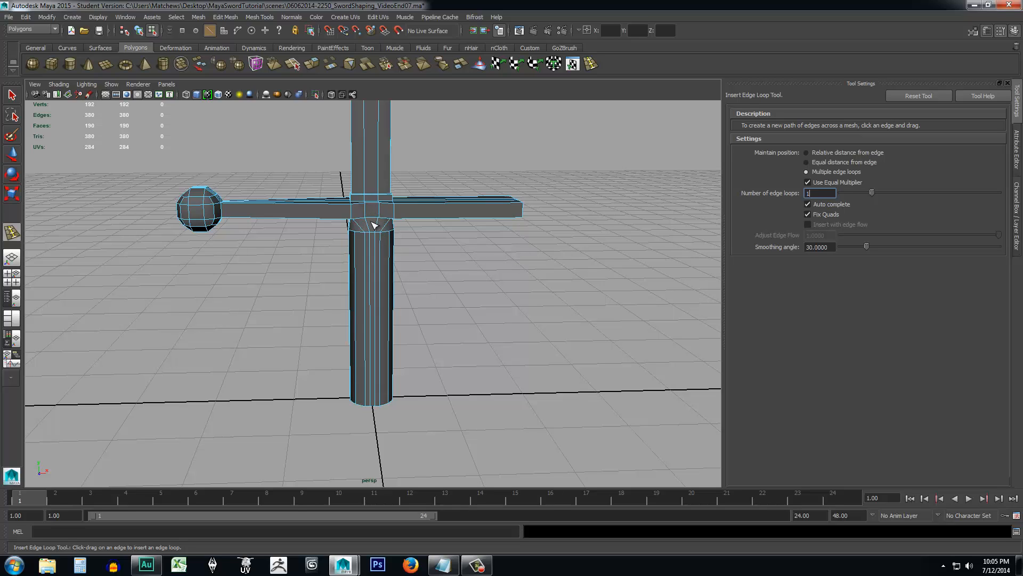
Insert one lengthwise centre edge loop through the handle, bringing the mesh to 214 vertices.
left_click_drag(353, 209, 372, 209)
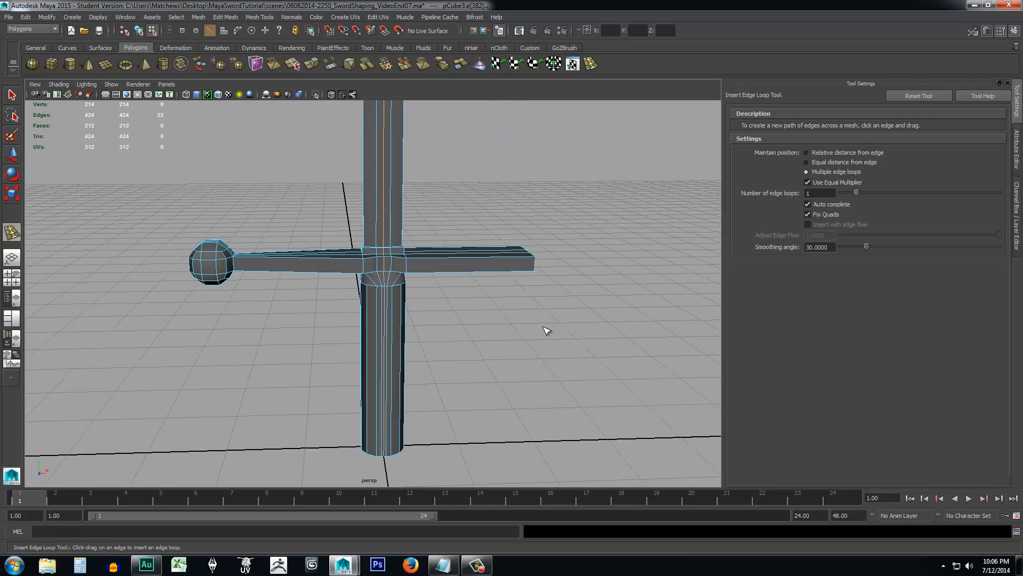
left_click_drag(544, 331, 457, 396)
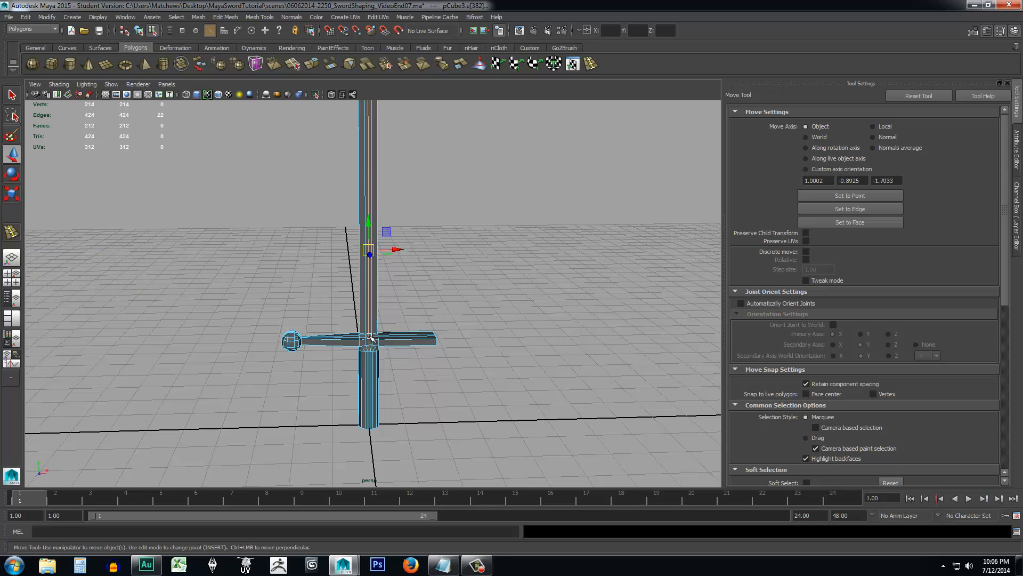
Delete the faces on one side of the centre loop, leaving a 154-vertex half.
right_click(369, 338)
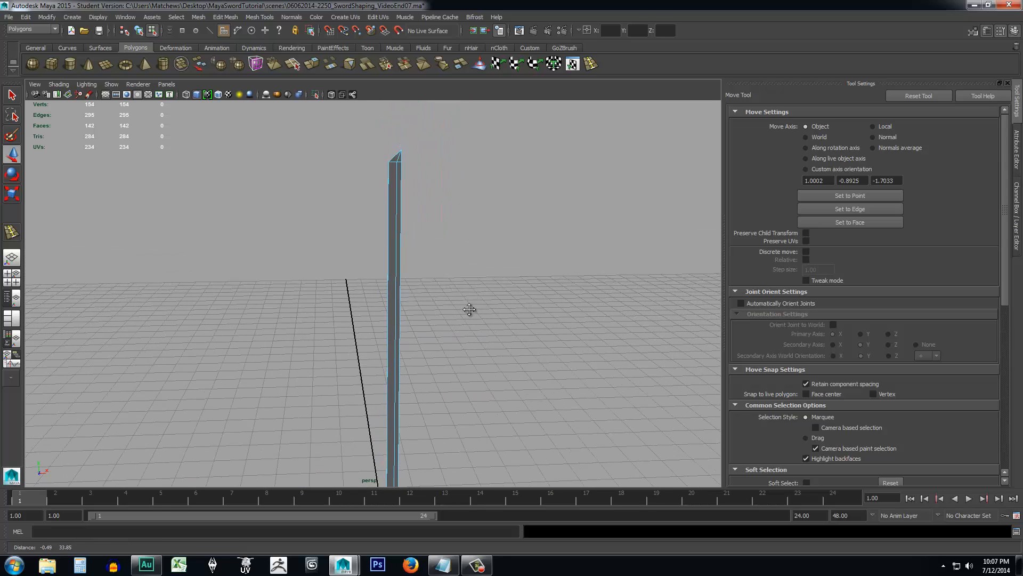
right_click(382, 249)
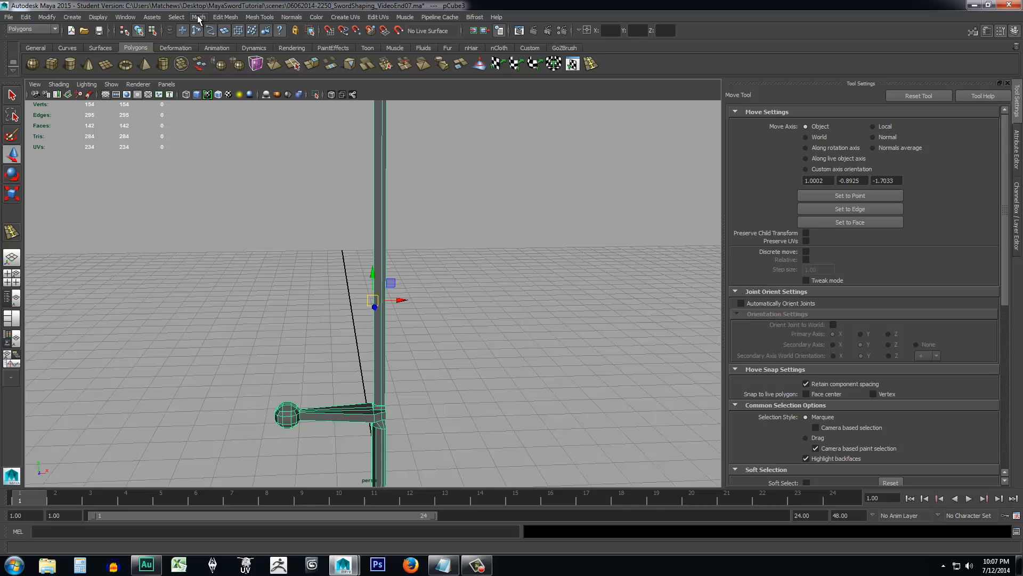
Mirror the half sword across +X with Merge vertices, restoring 286 vertices and 284 faces.
left_click(199, 17)
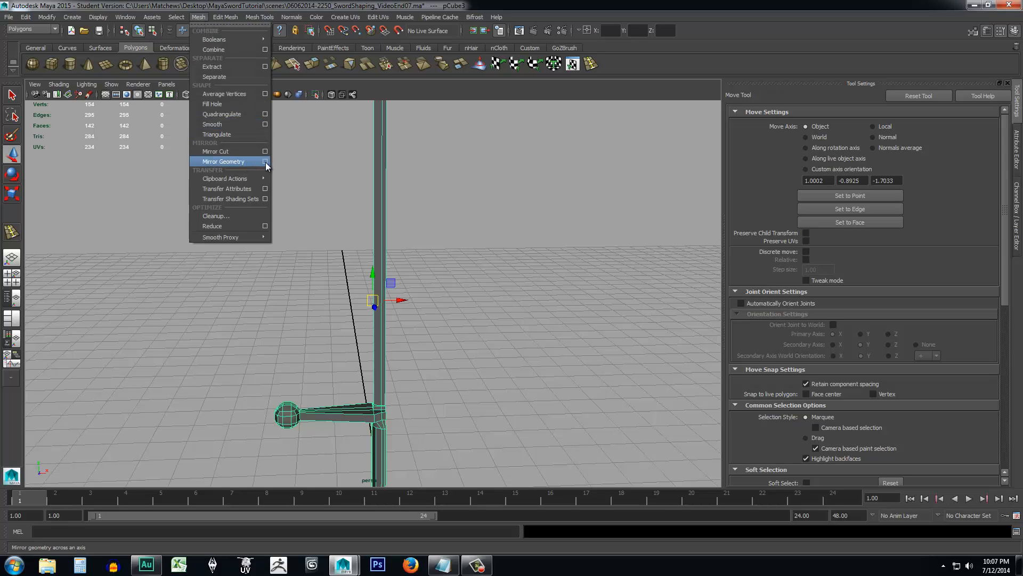
left_click(265, 161)
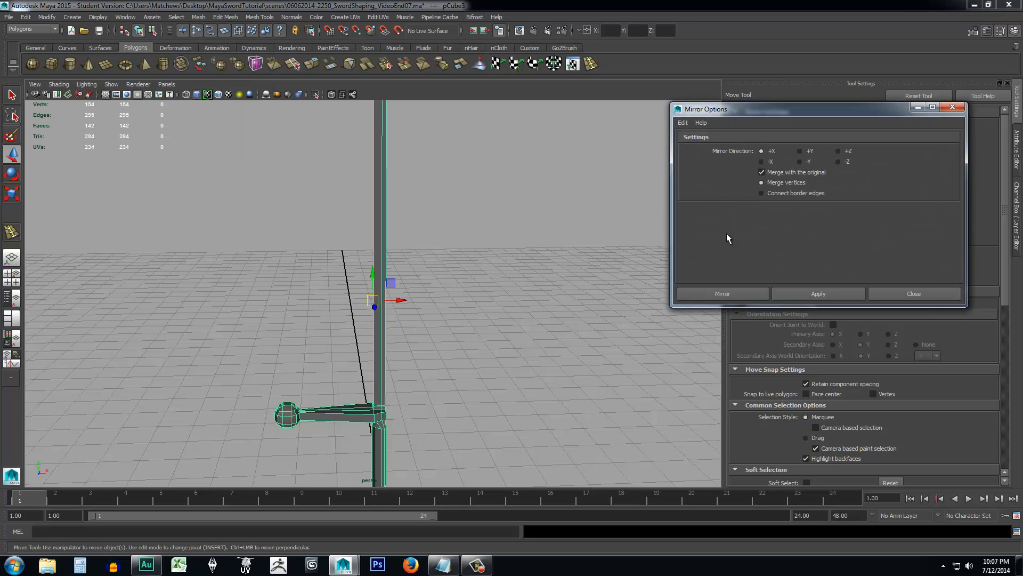
mouse_move(62, 474)
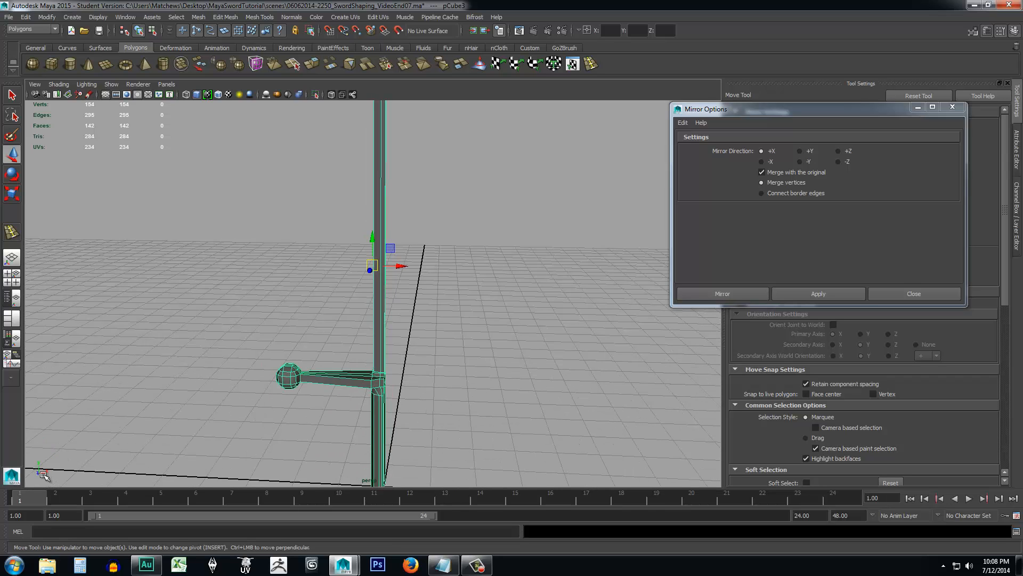
mouse_move(189, 477)
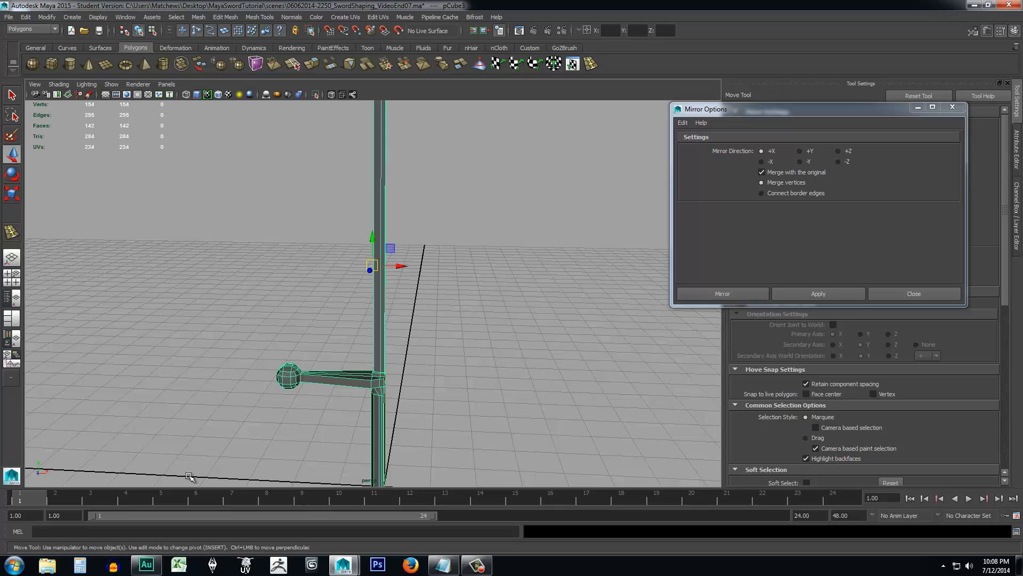
mouse_move(534, 419)
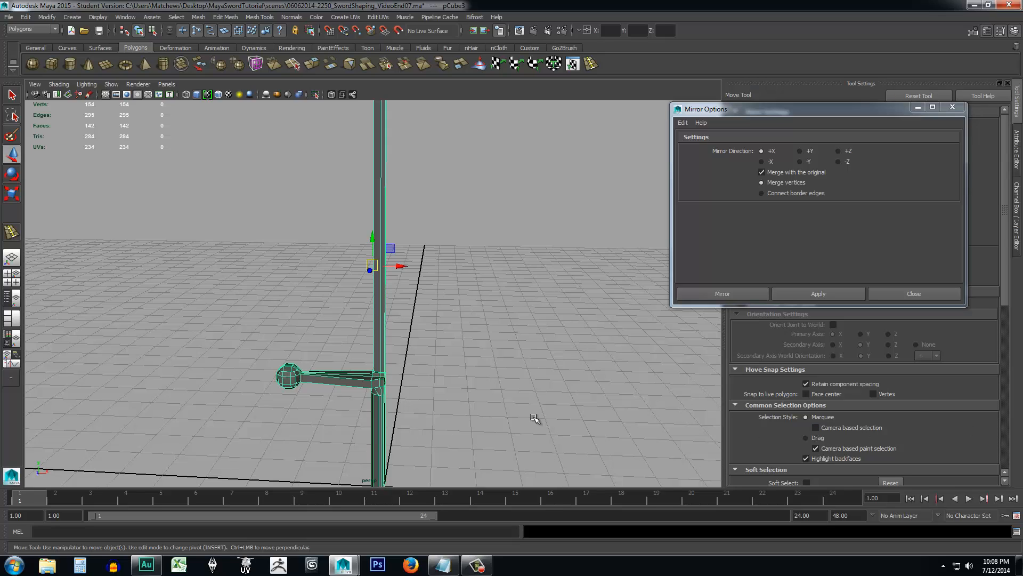
mouse_move(782, 277)
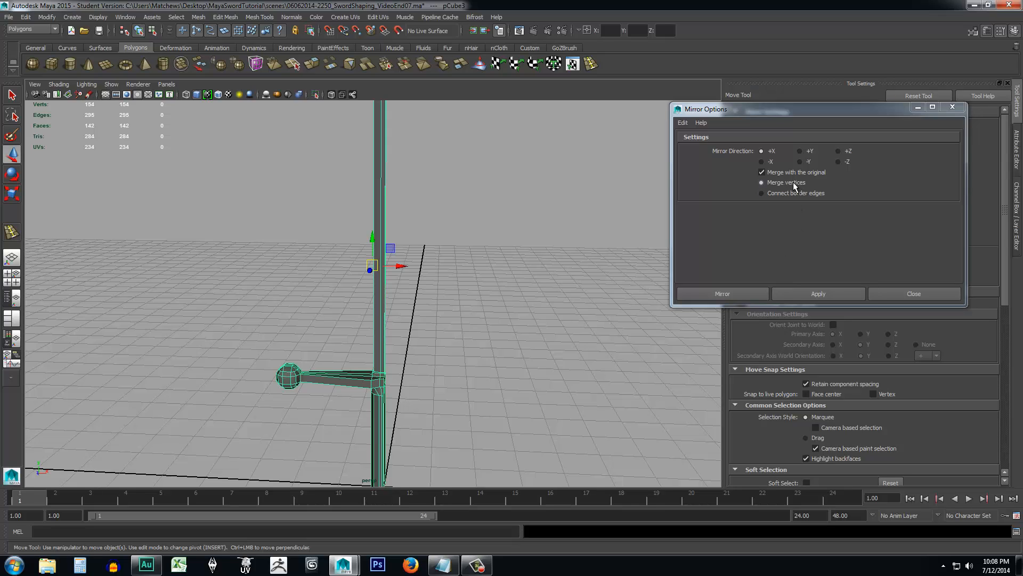
left_click(762, 183)
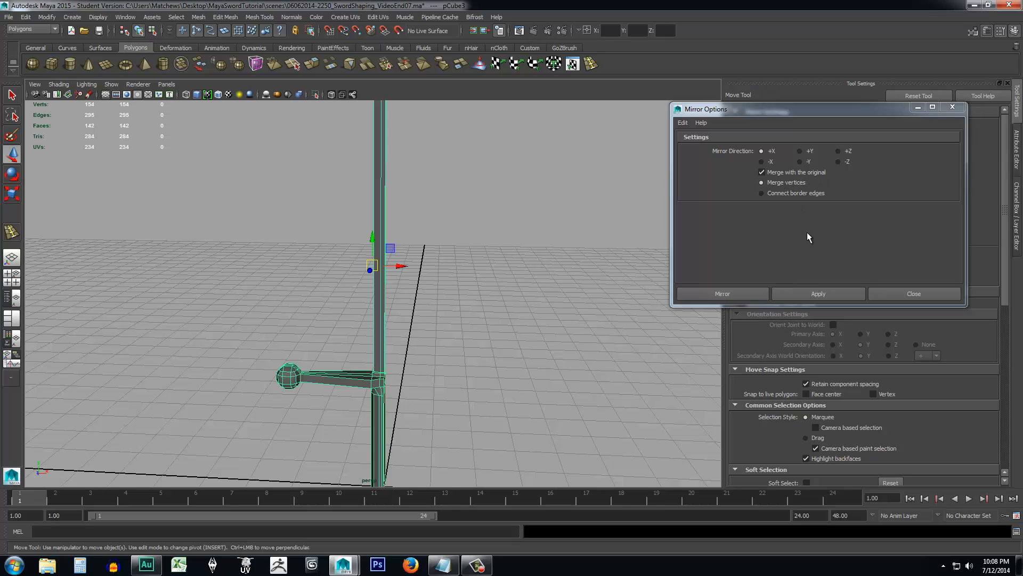
left_click(722, 293)
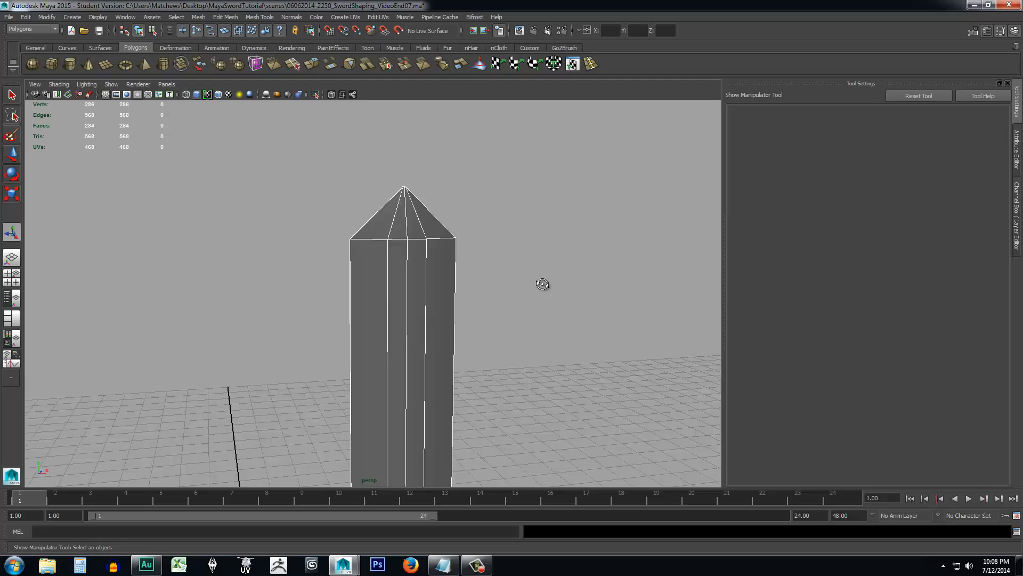
Move the blade tip vertices upward and sideways to reshape the point.
left_click_drag(541, 284, 488, 283)
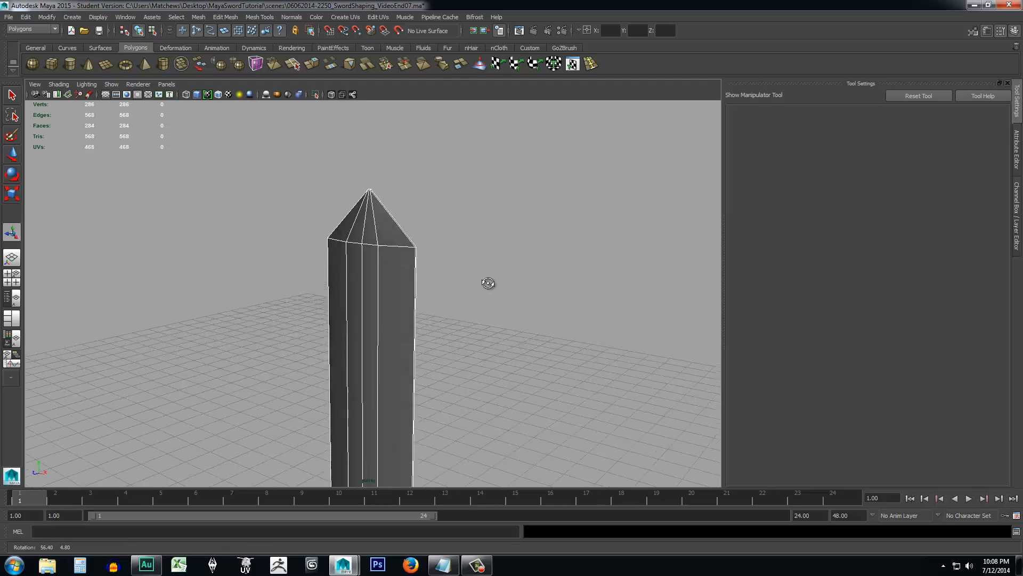
left_click_drag(489, 283, 619, 295)
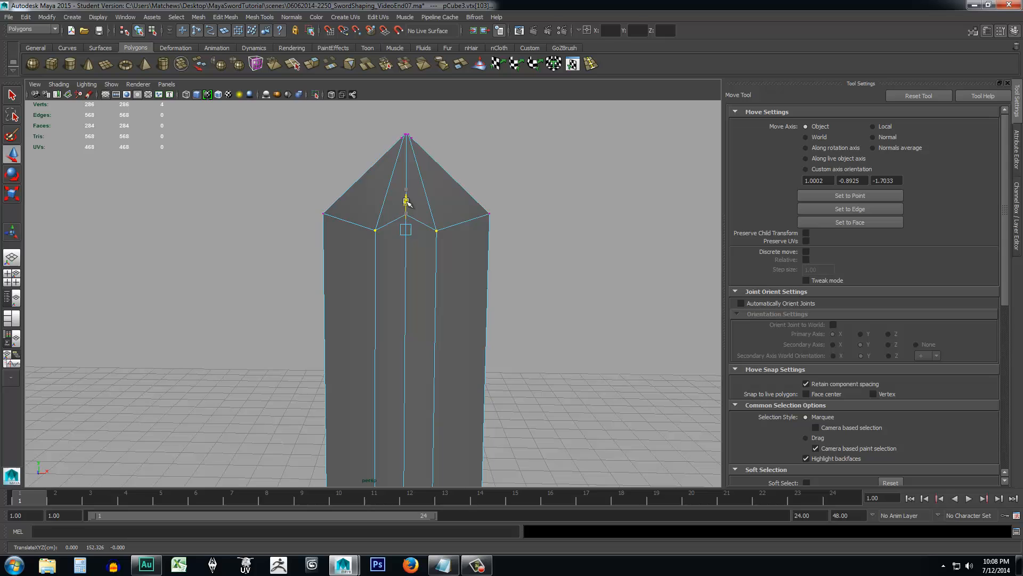
left_click_drag(404, 198, 405, 209)
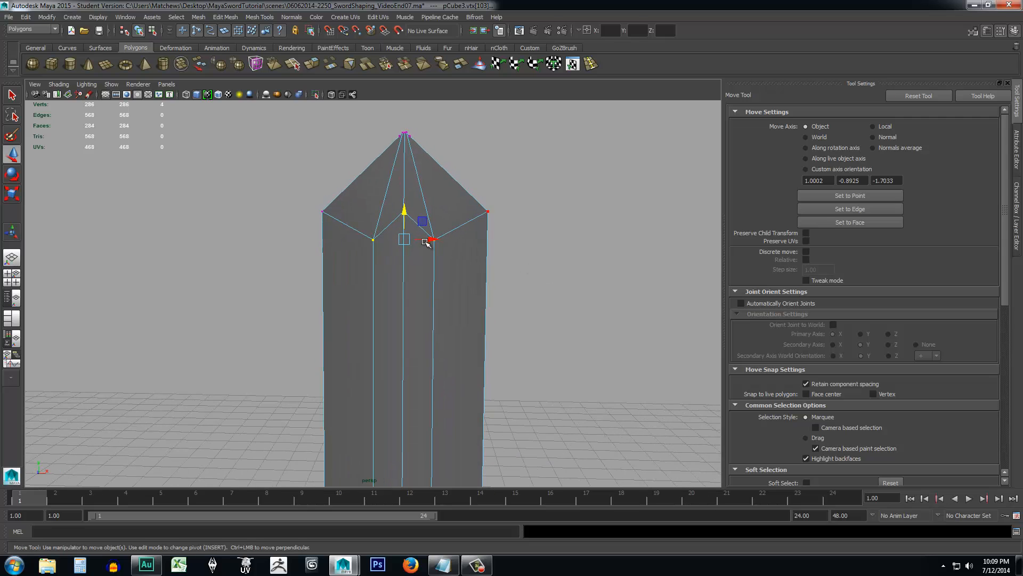
left_click_drag(424, 242, 564, 276)
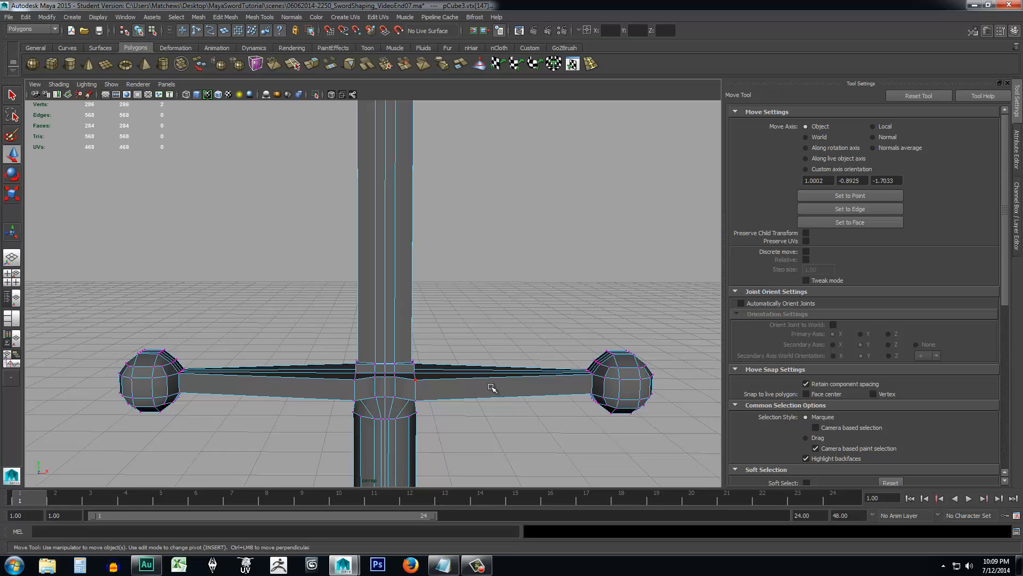
mouse_move(411, 378)
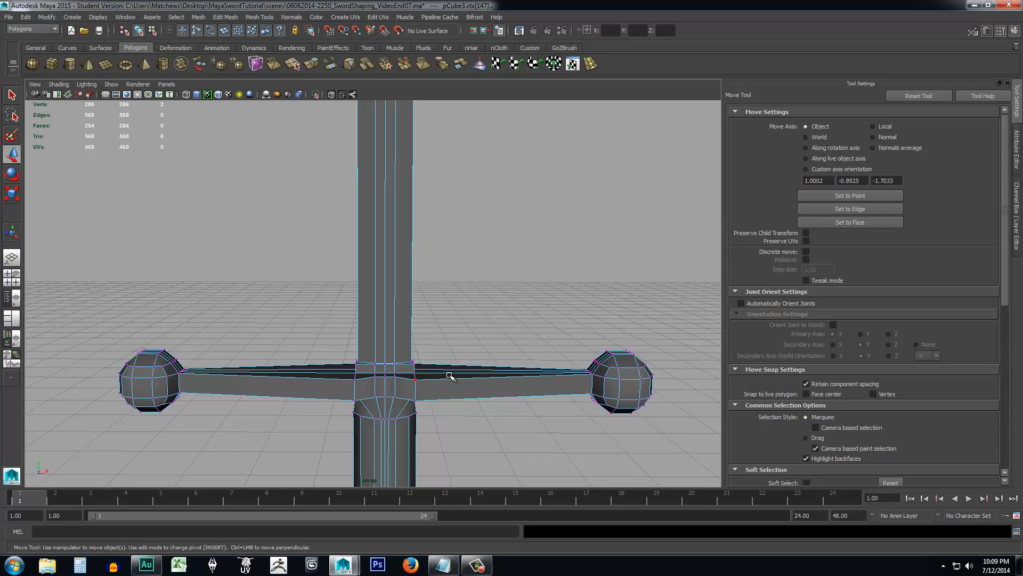
mouse_move(504, 384)
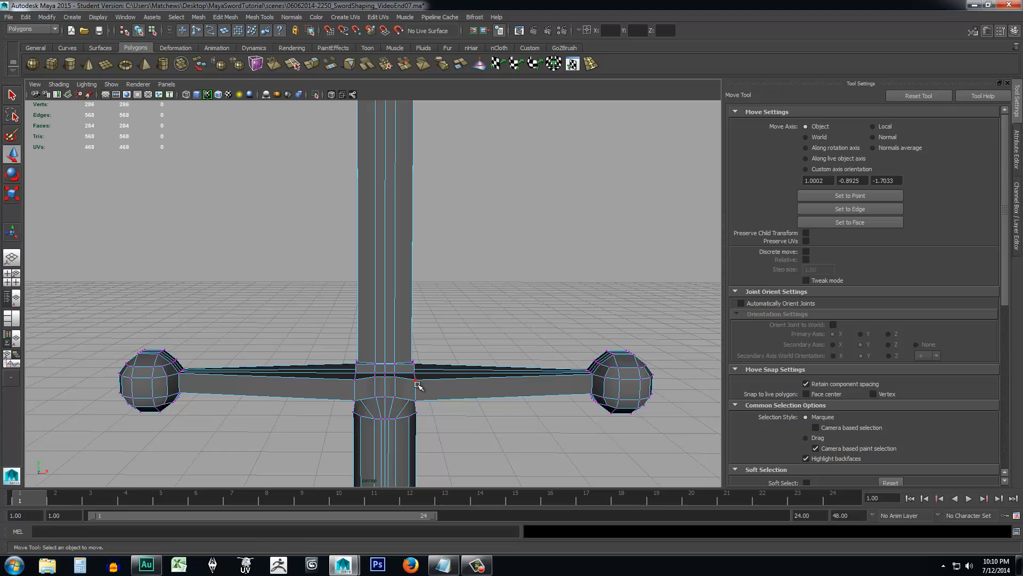
Pick the crossguard centre vertex and scroll to the Move Tool's Symmetry Settings.
left_click(416, 382)
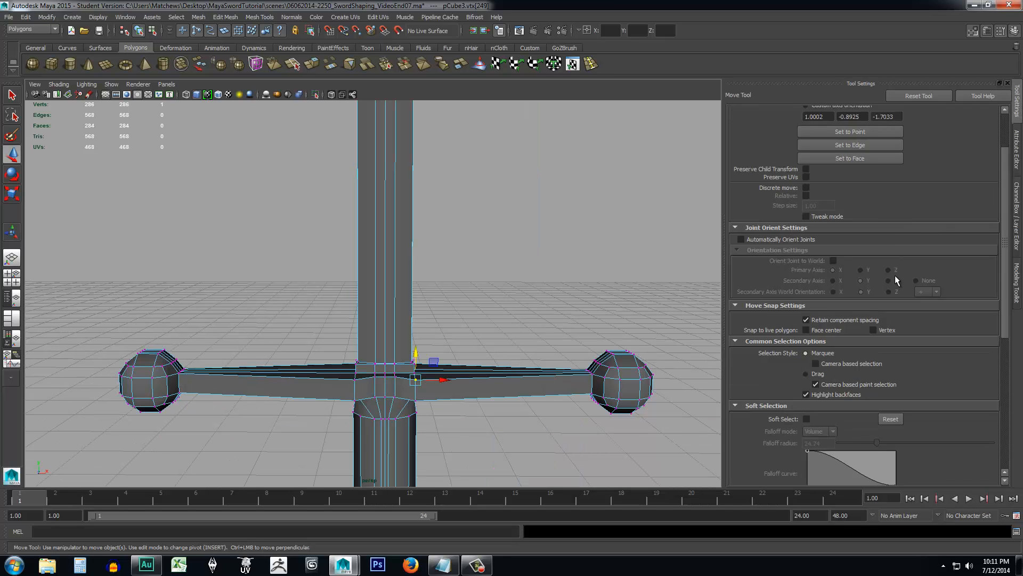
scroll("down", 3)
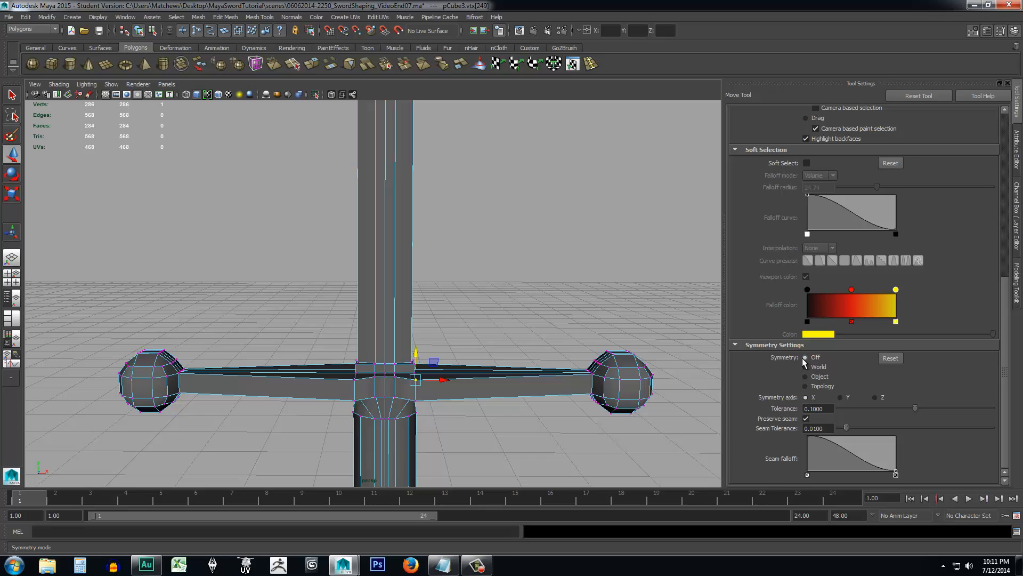
mouse_move(806, 367)
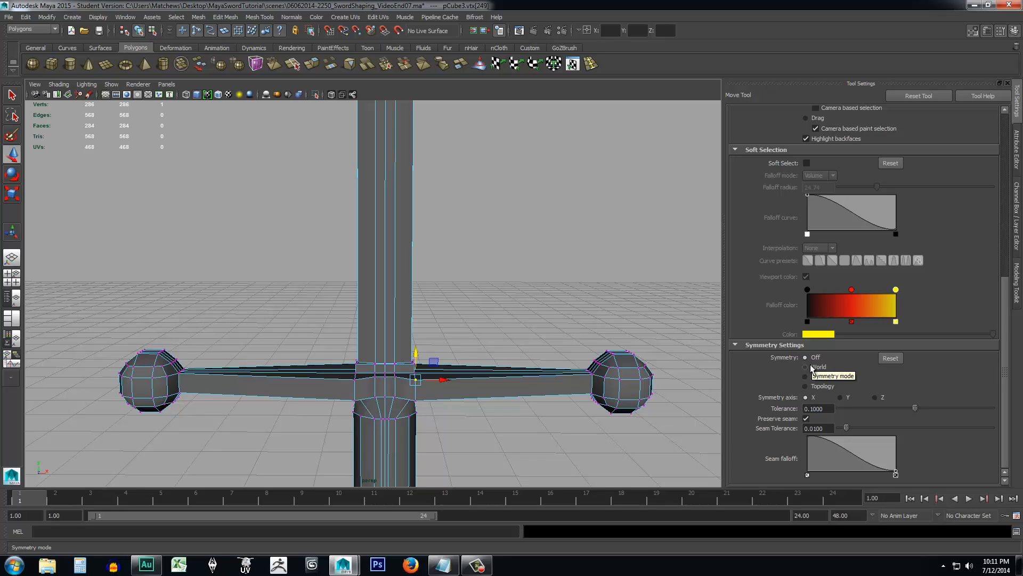
mouse_move(821, 396)
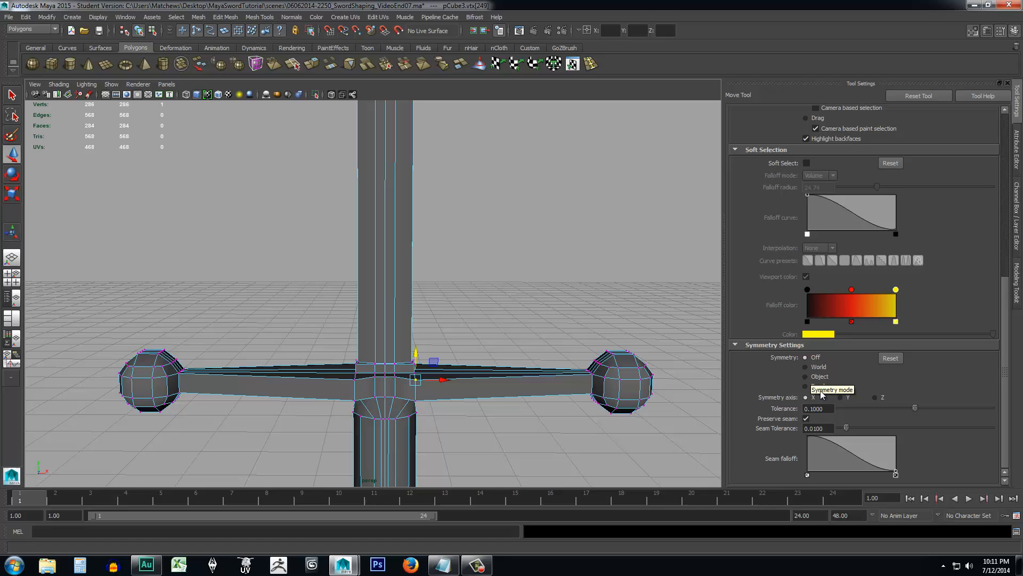
mouse_move(806, 383)
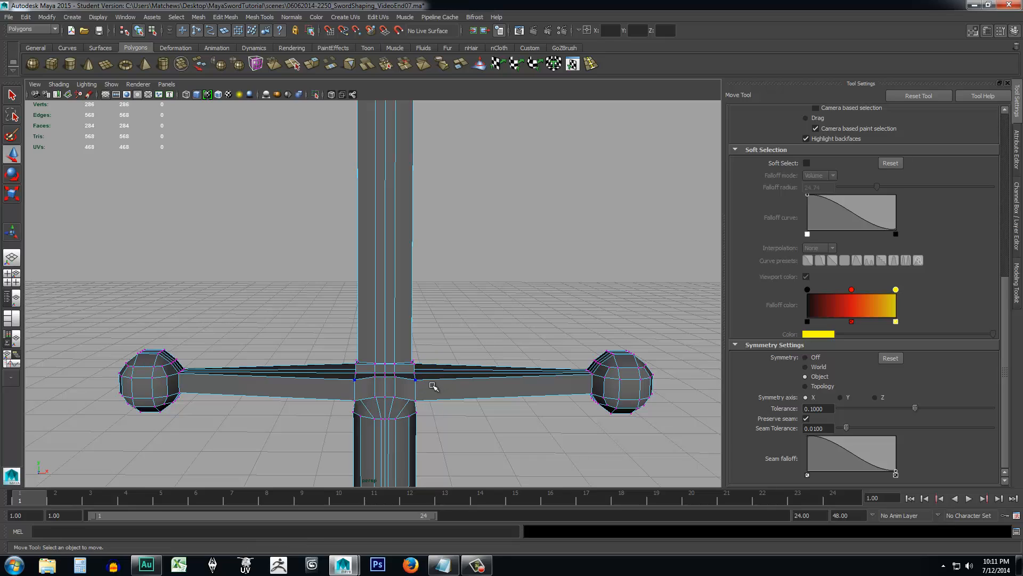
Select and move the guard-handle junction vertices symmetrically, orbiting to check them from several angles.
left_click(416, 379)
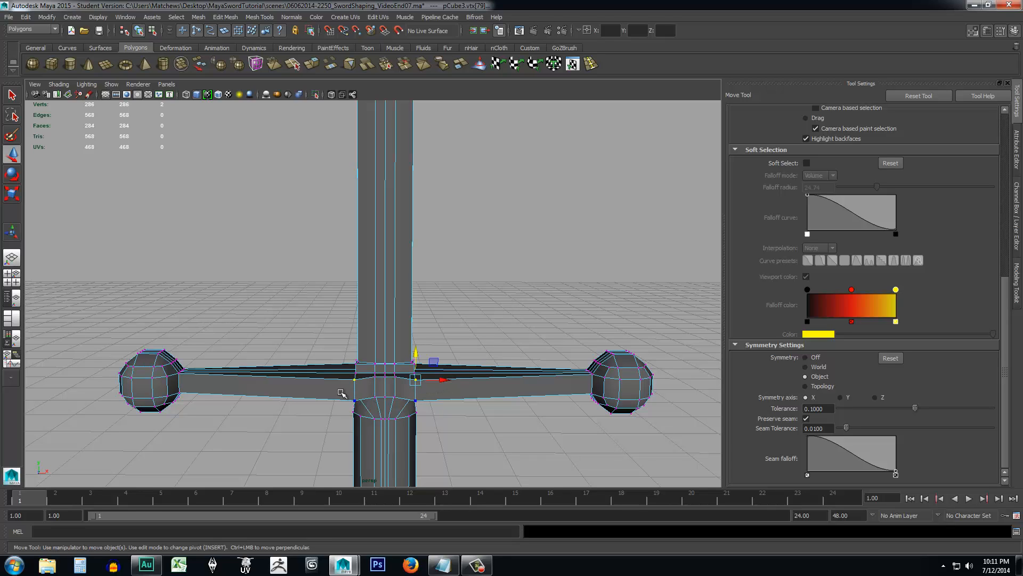
left_click_drag(415, 379, 355, 398)
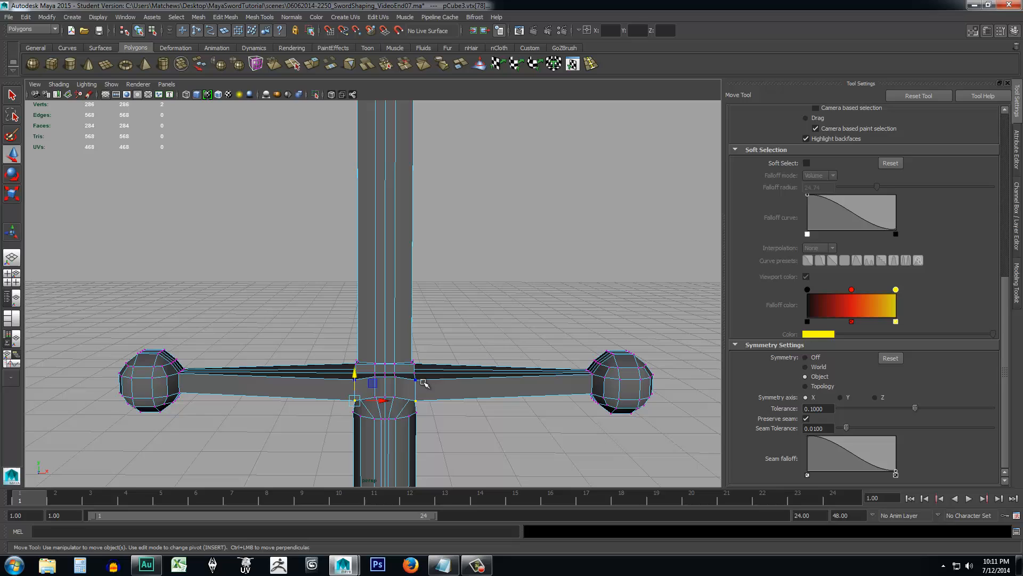
left_click_drag(356, 382, 415, 365)
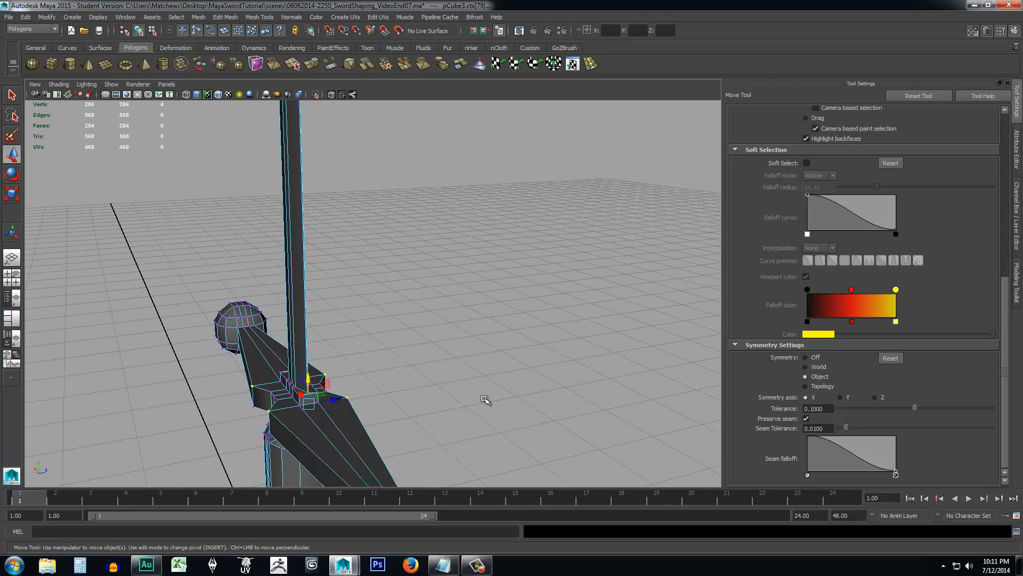
left_click_drag(307, 388, 323, 349)
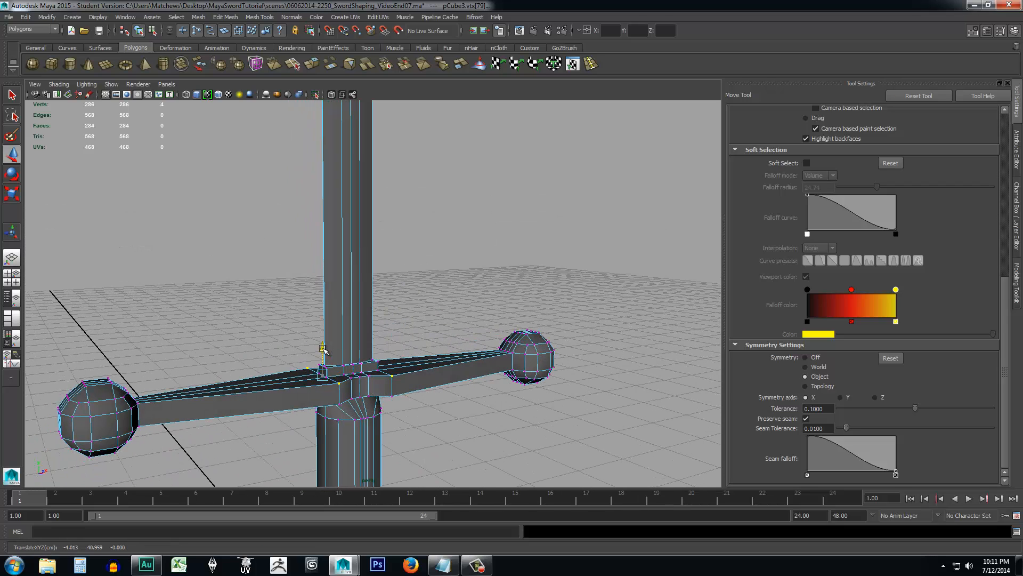
left_click_drag(324, 349, 327, 356)
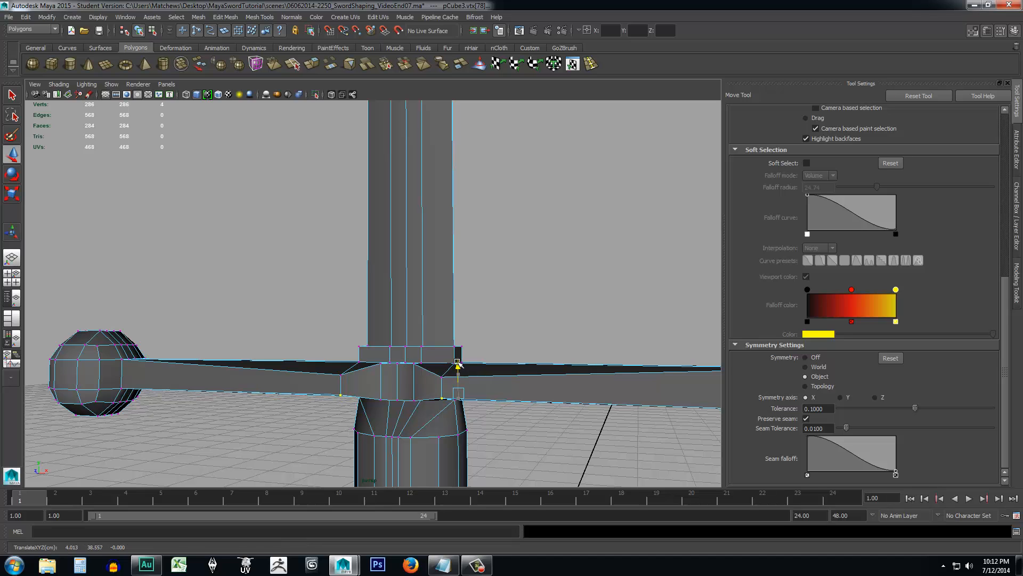
left_click_drag(457, 365, 456, 361)
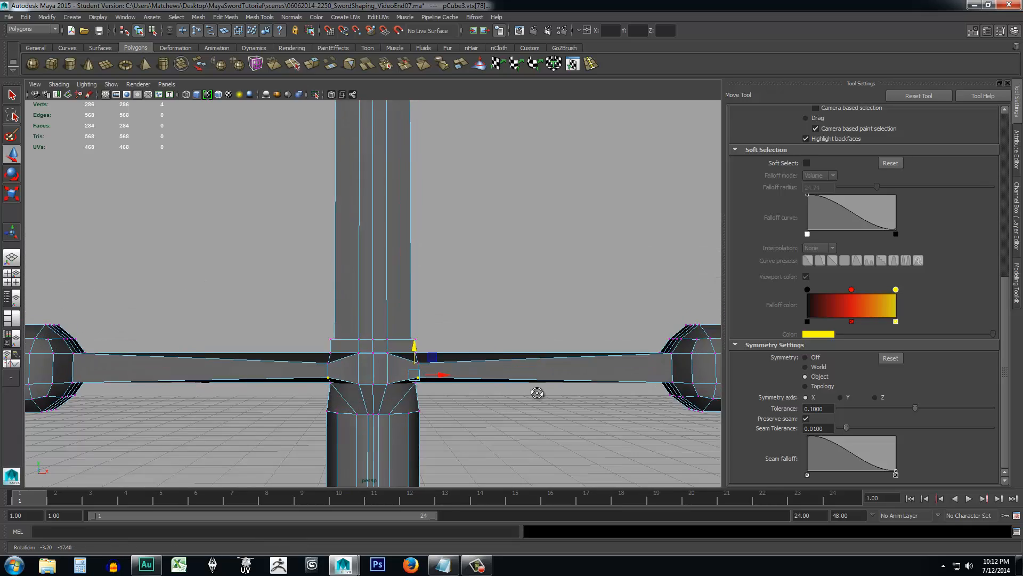
left_click_drag(535, 392, 555, 354)
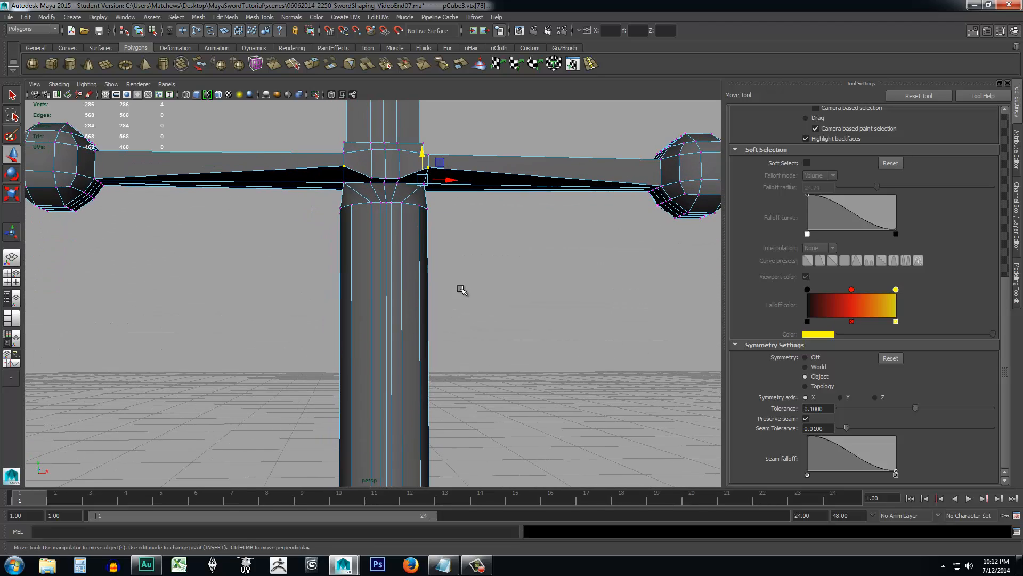
left_click_drag(462, 290, 383, 315)
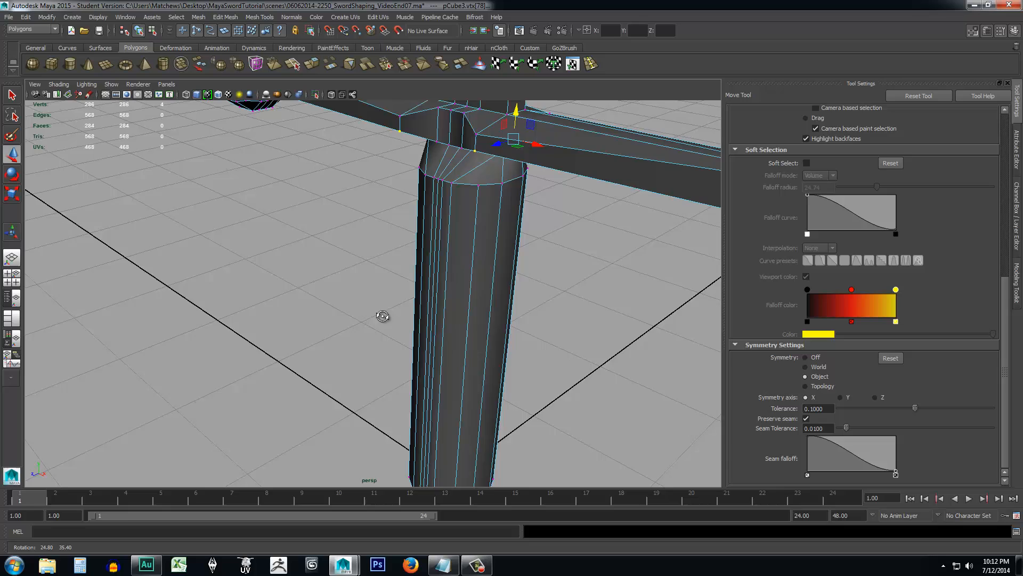
left_click_drag(382, 317, 477, 277)
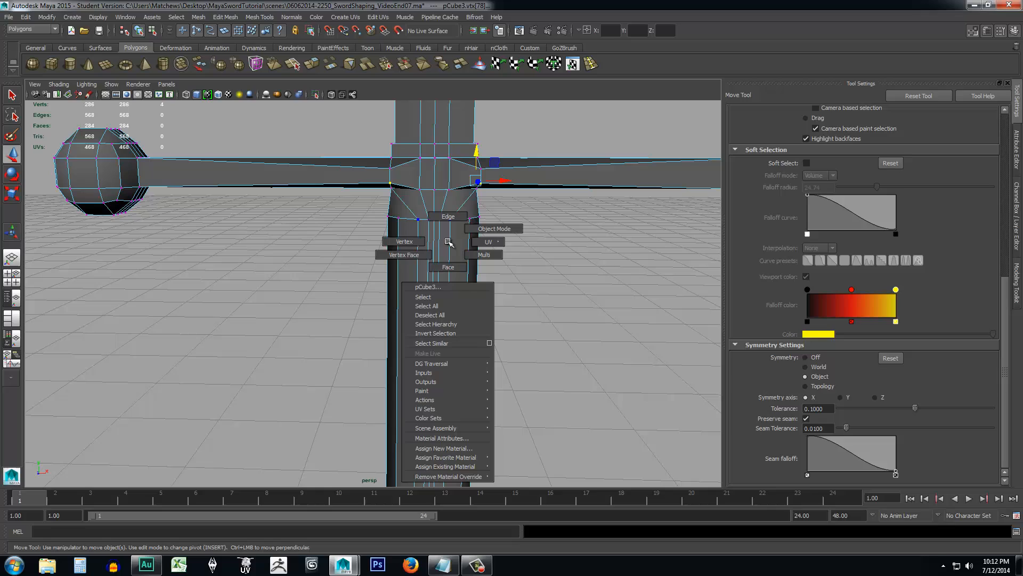
Select handle edges in Edge mode, clear them, and turn symmetry off.
left_click(494, 229)
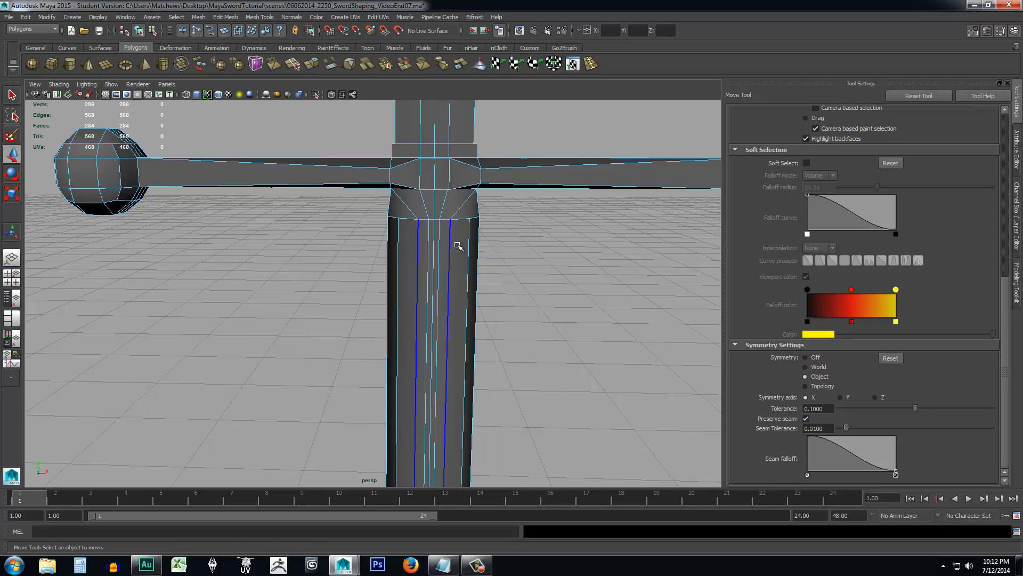
left_click(806, 375)
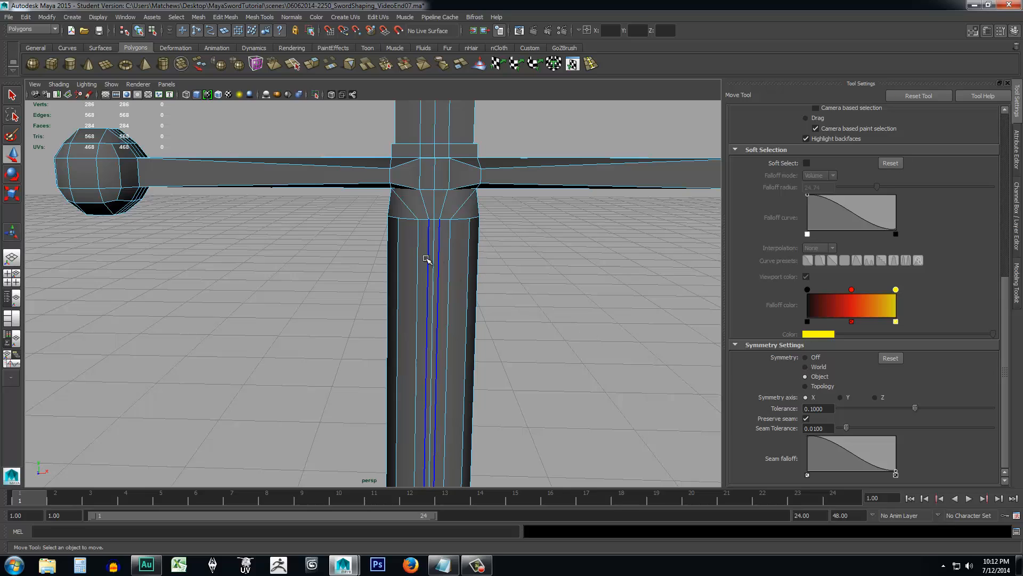
left_click(819, 366)
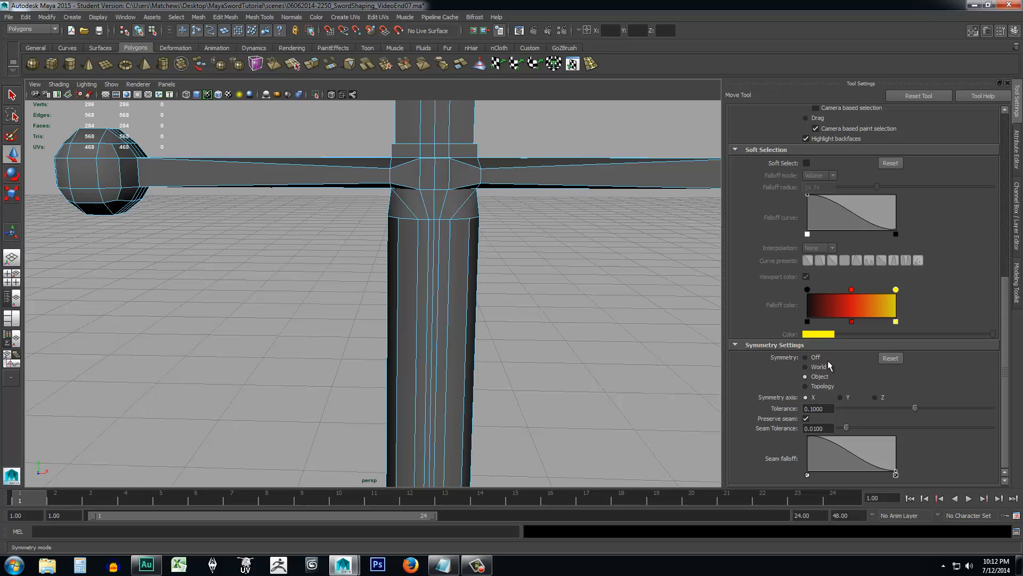
left_click(805, 357)
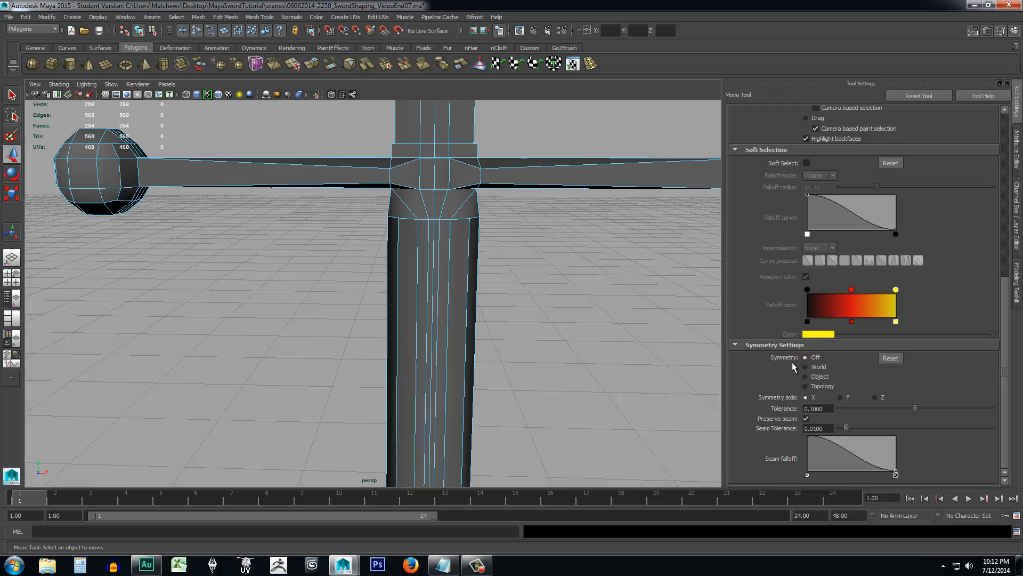
left_click(428, 301)
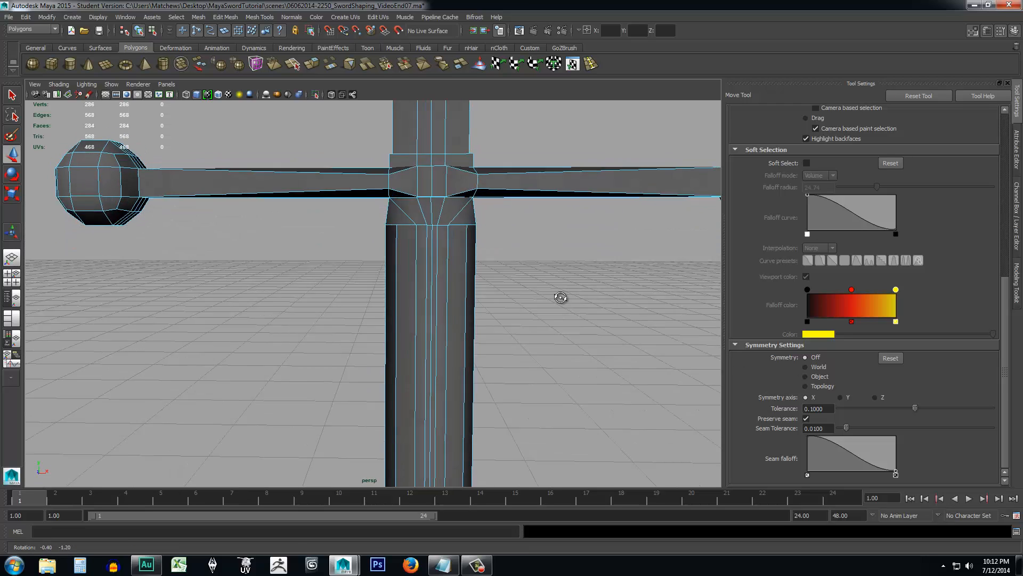
Orbit around the crossguard and switch object X symmetry back on.
left_click_drag(560, 297, 458, 300)
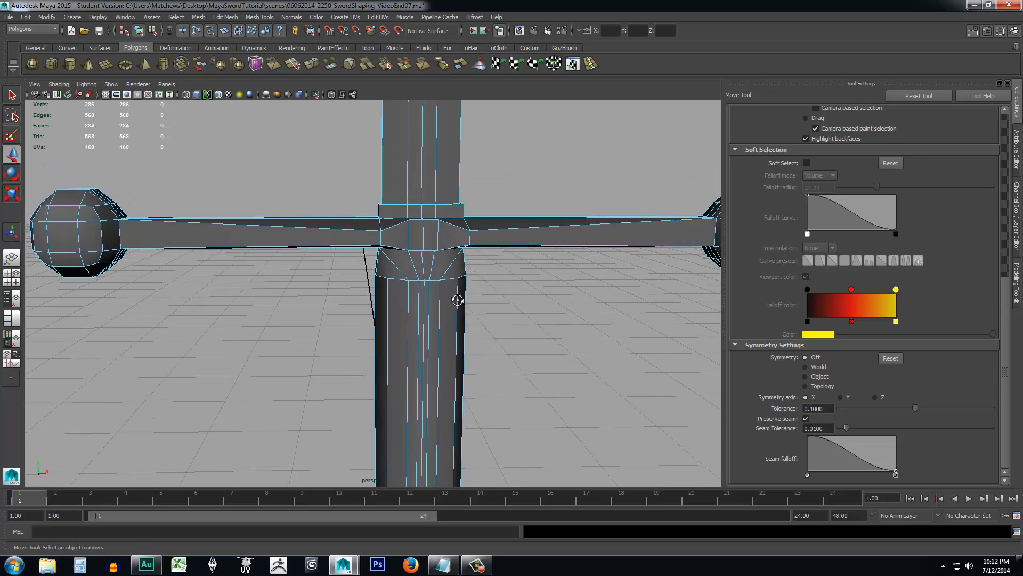
left_click_drag(457, 300, 483, 299)
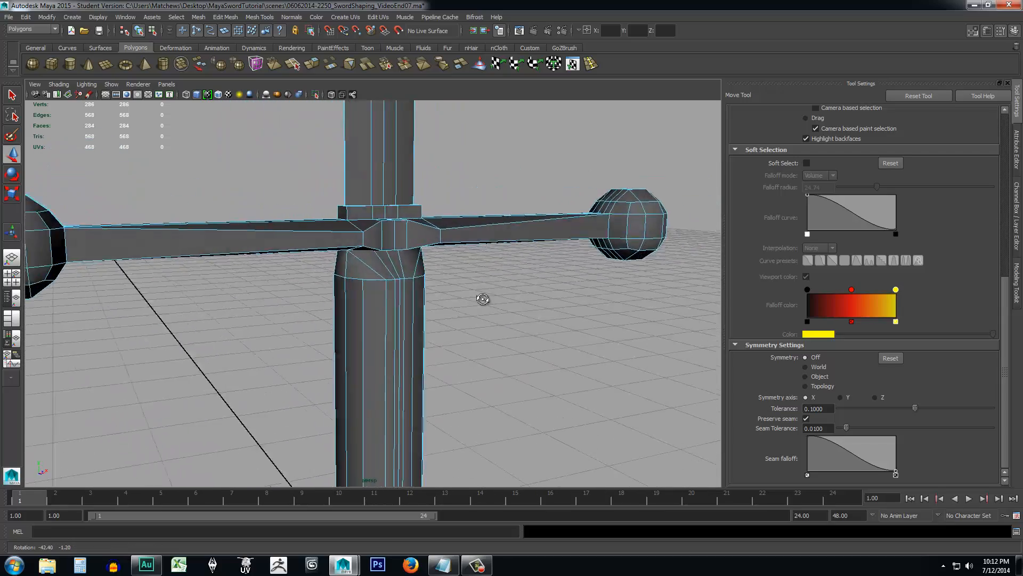
left_click_drag(483, 299, 421, 320)
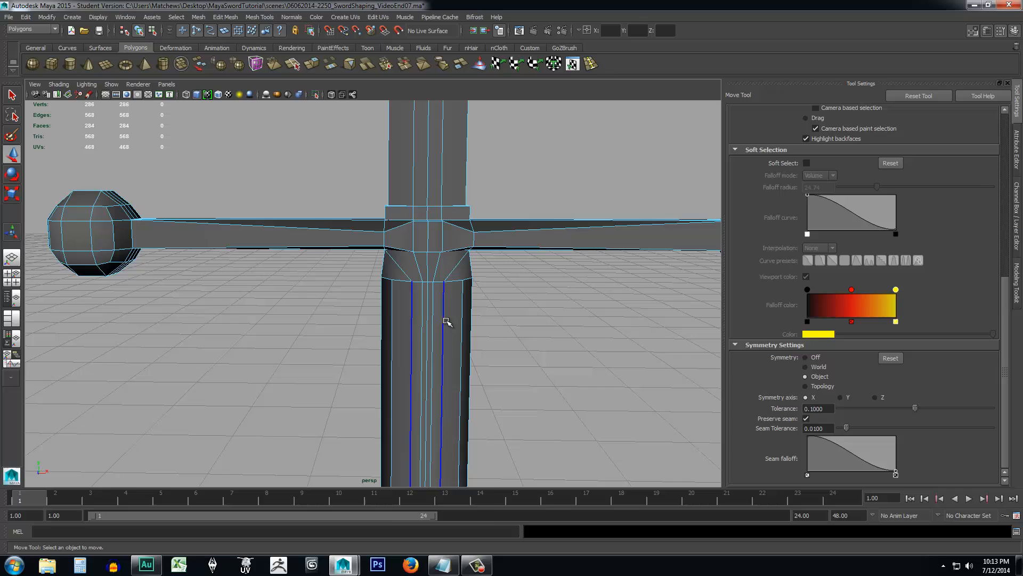
right_click(447, 323)
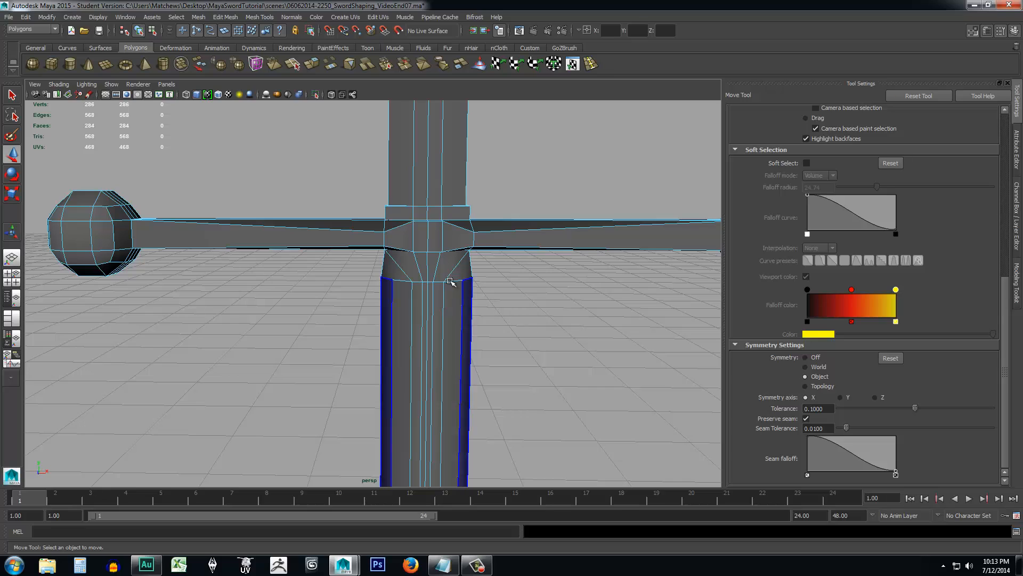
left_click(806, 357)
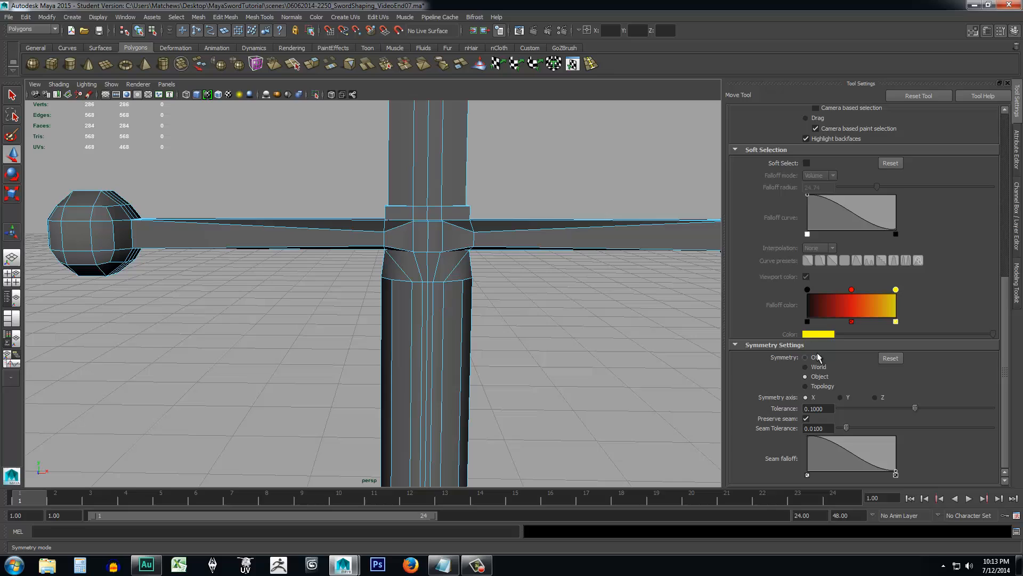
mouse_move(821, 377)
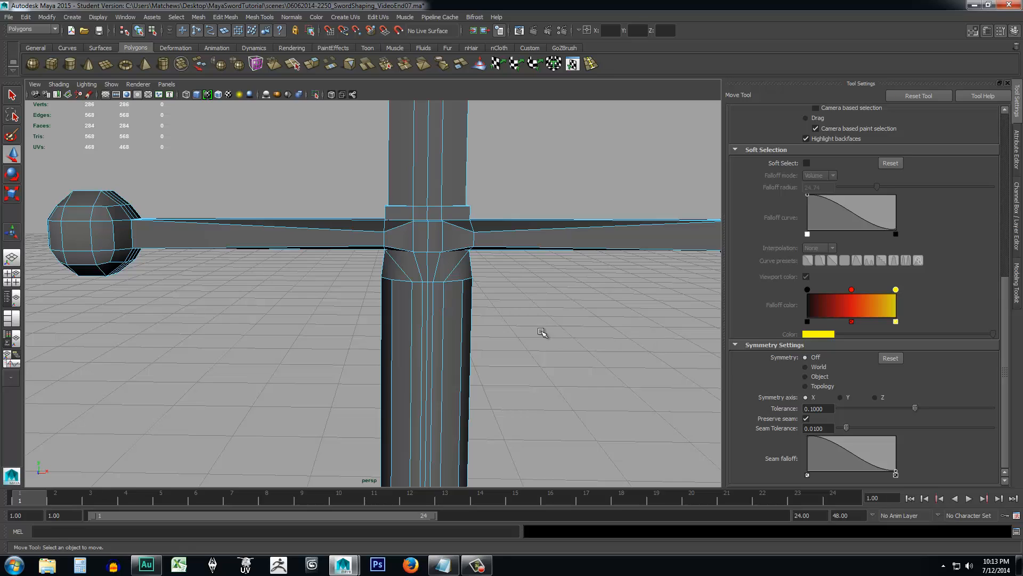
Insert an edge loop around the handle just below the crossguard, reaching 322 vertices.
left_click(402, 301)
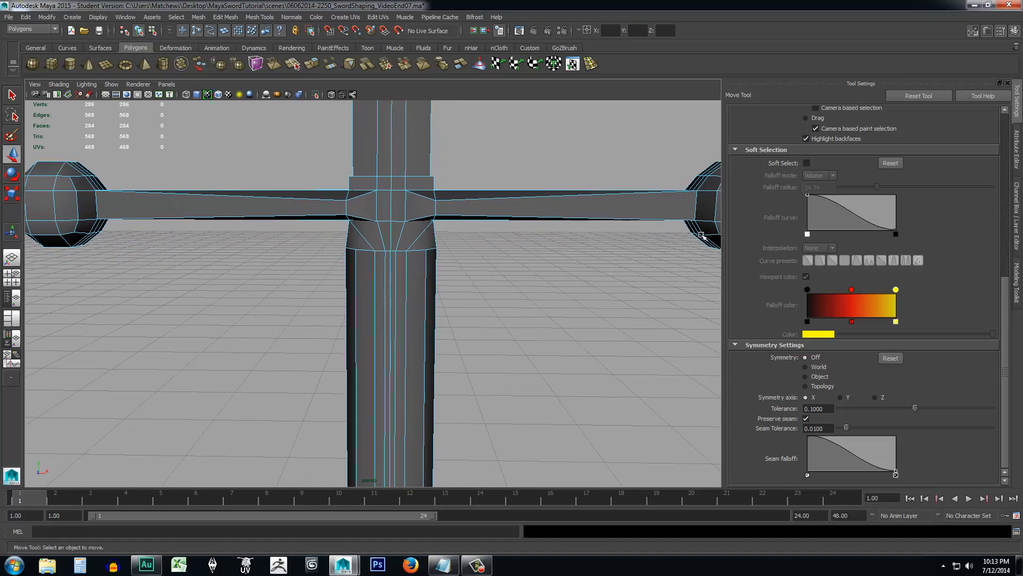
mouse_move(539, 103)
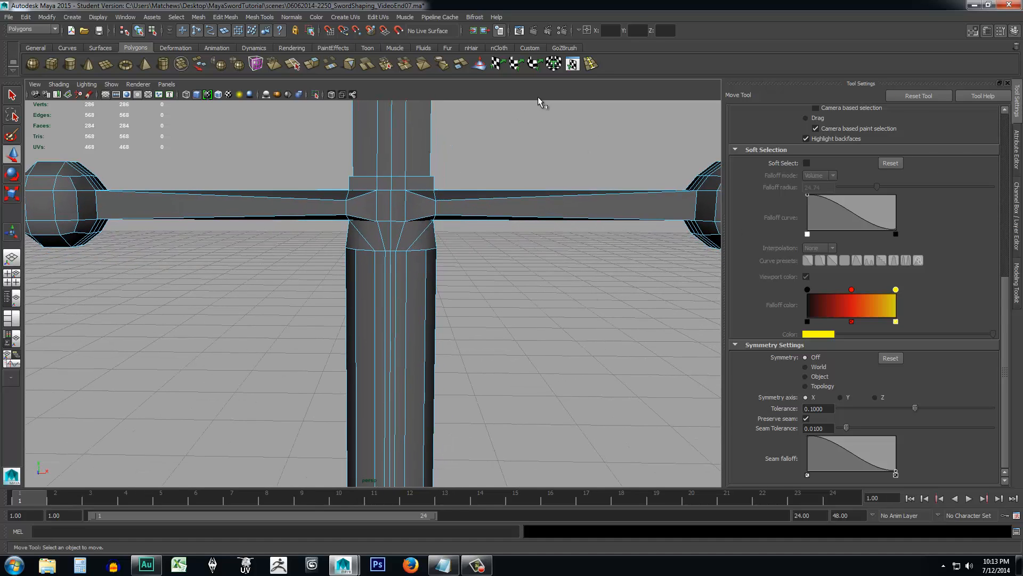
left_click(571, 64)
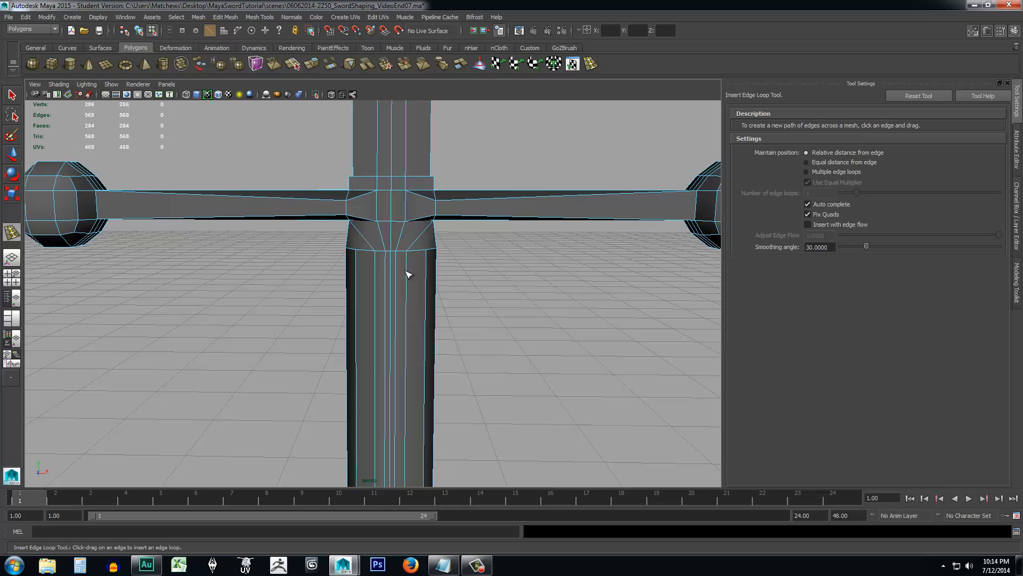
left_click(406, 271)
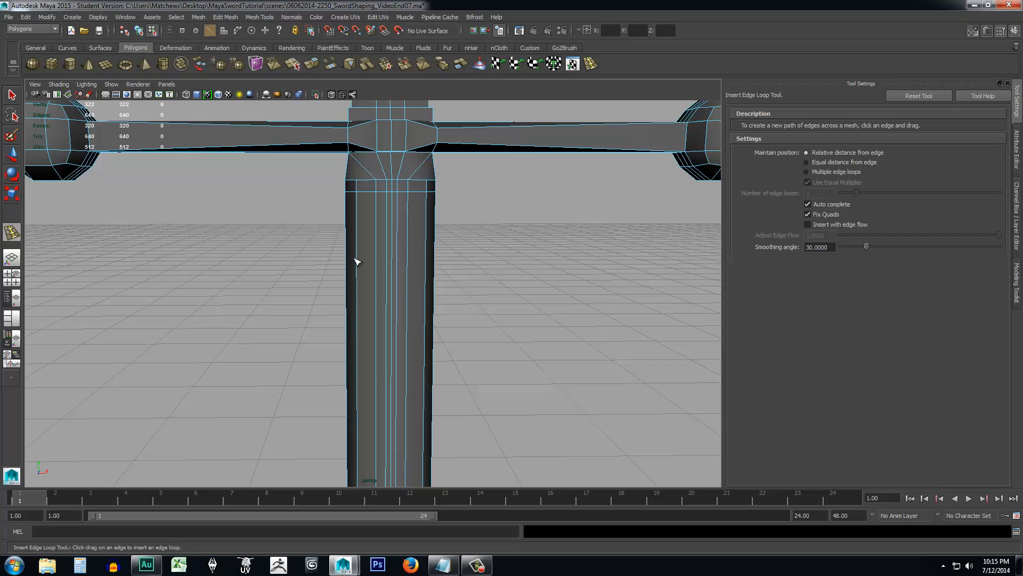
mouse_move(10, 96)
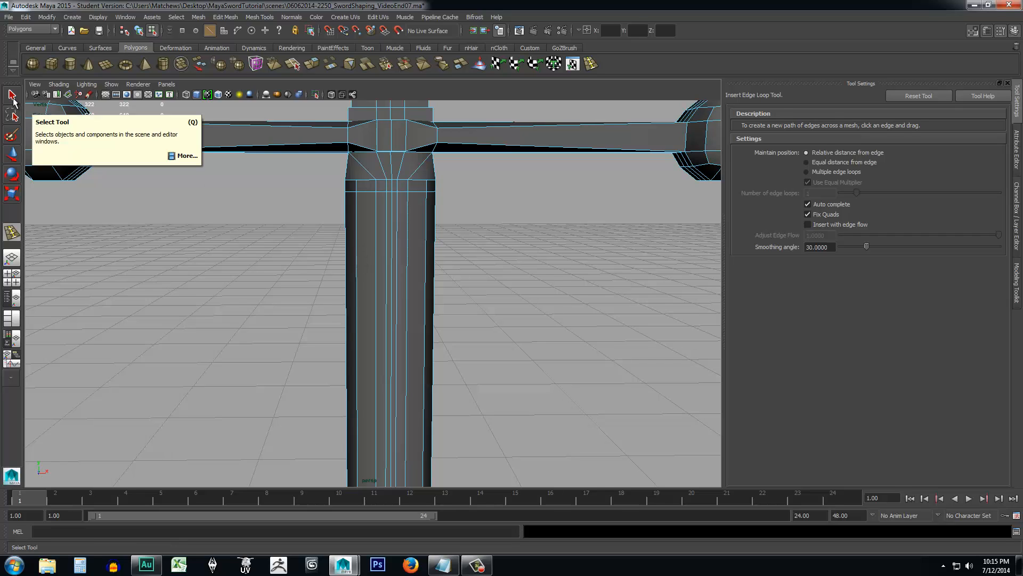
Extrude the 18 handle faces and scale them inward, giving 358 vertices.
left_click(12, 96)
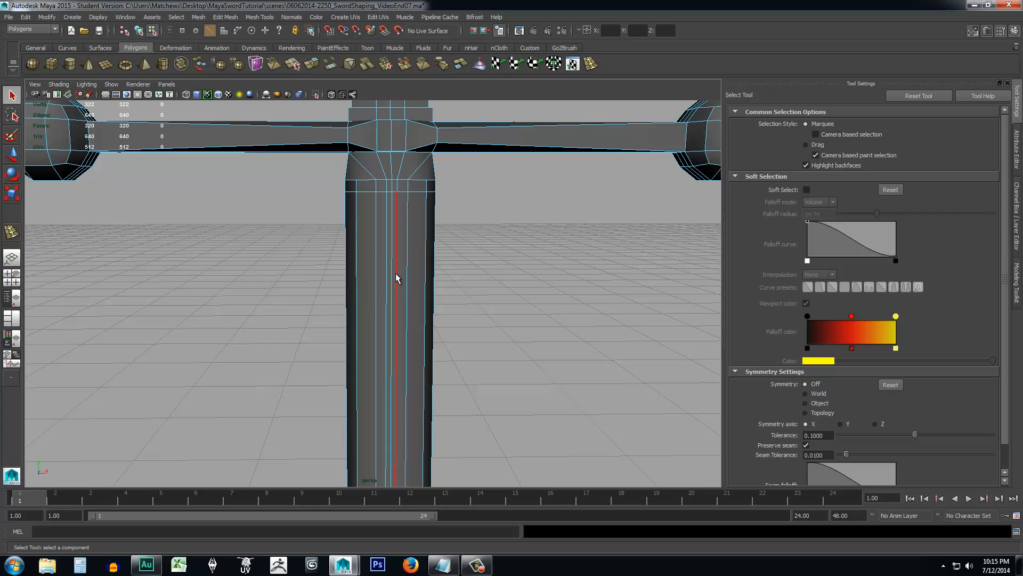
left_click_drag(294, 241, 421, 274)
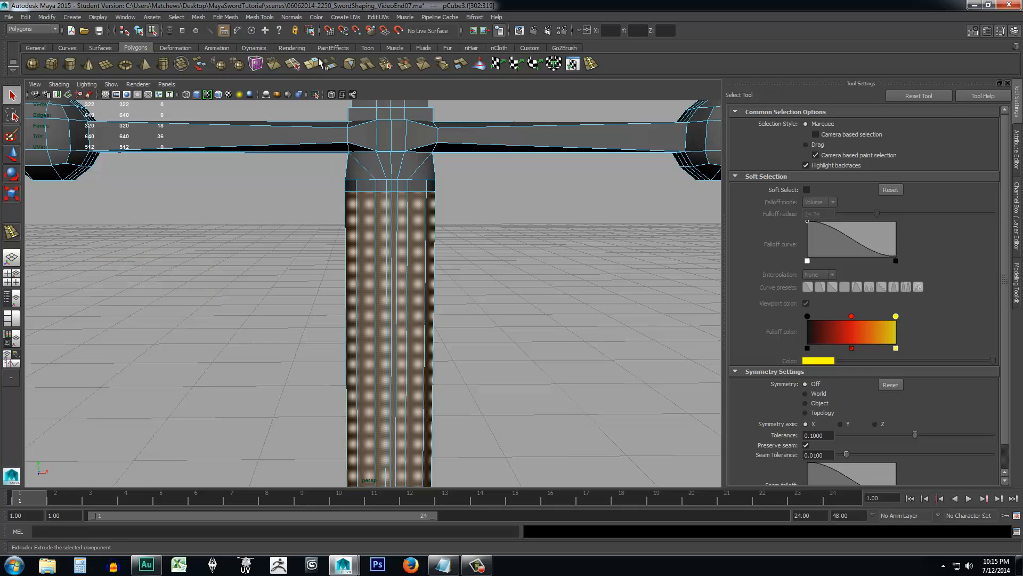
mouse_move(295, 80)
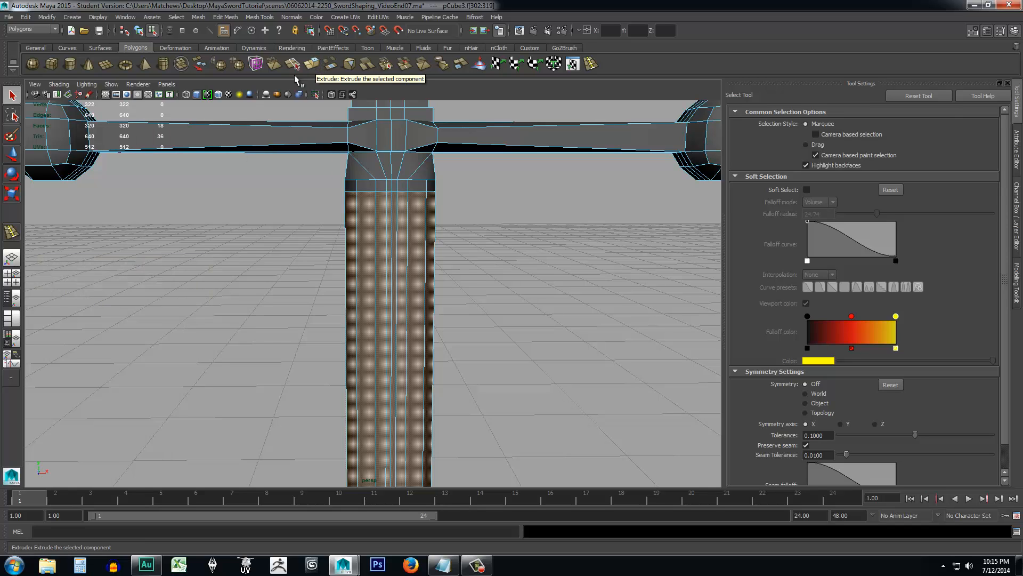
mouse_move(235, 248)
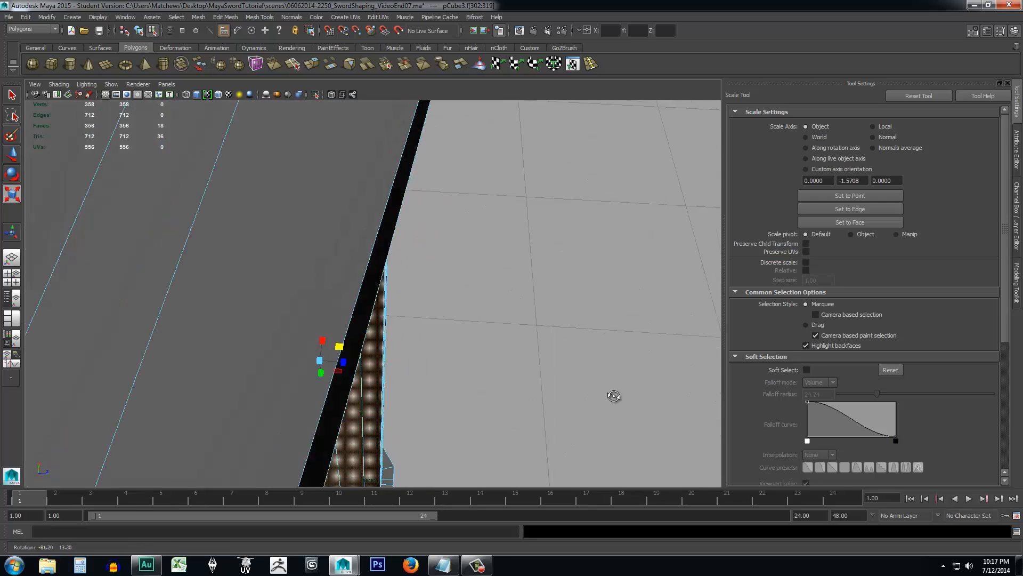
left_click_drag(614, 396, 497, 307)
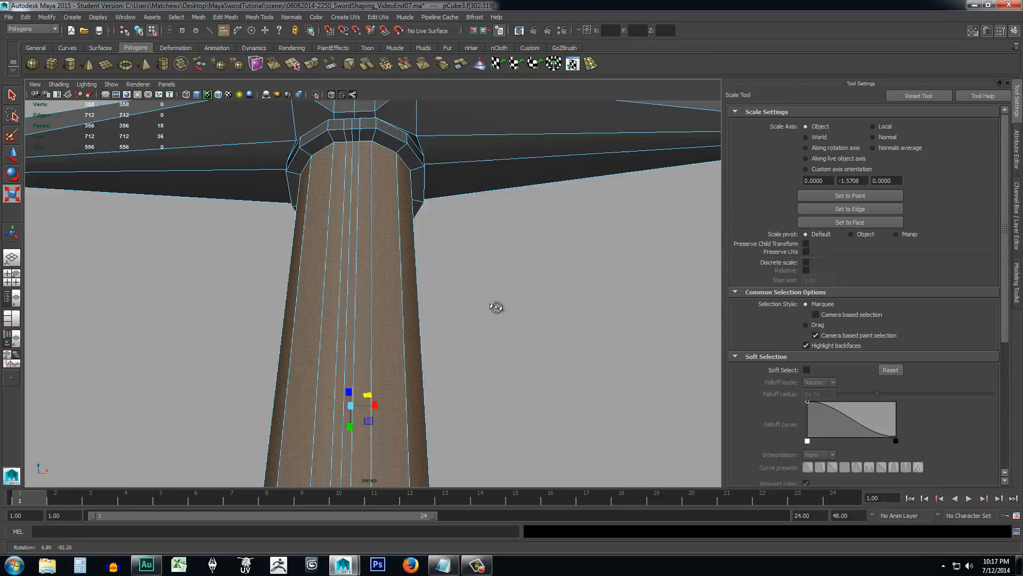
left_click_drag(496, 307, 506, 345)
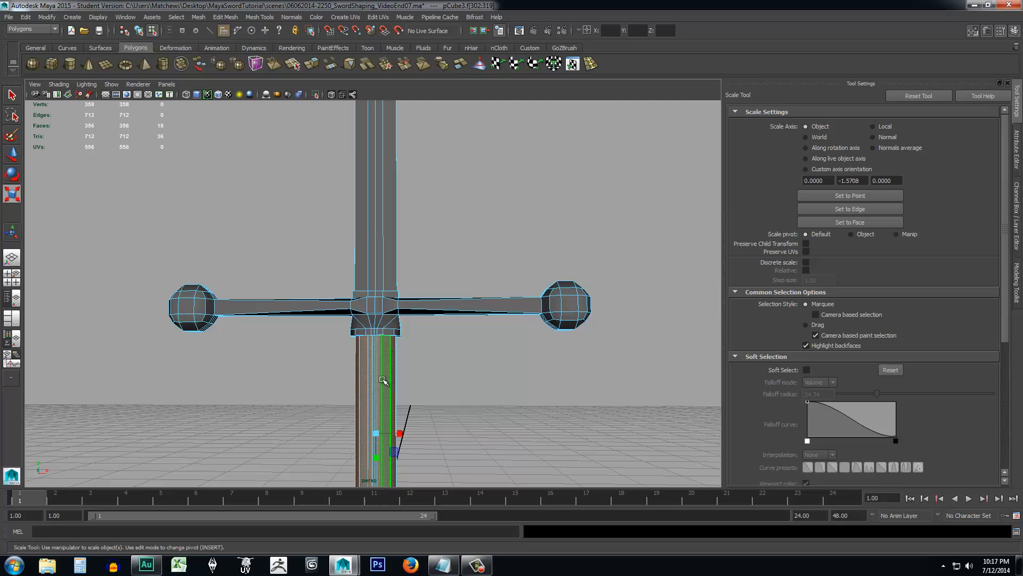
left_click_drag(384, 380, 460, 335)
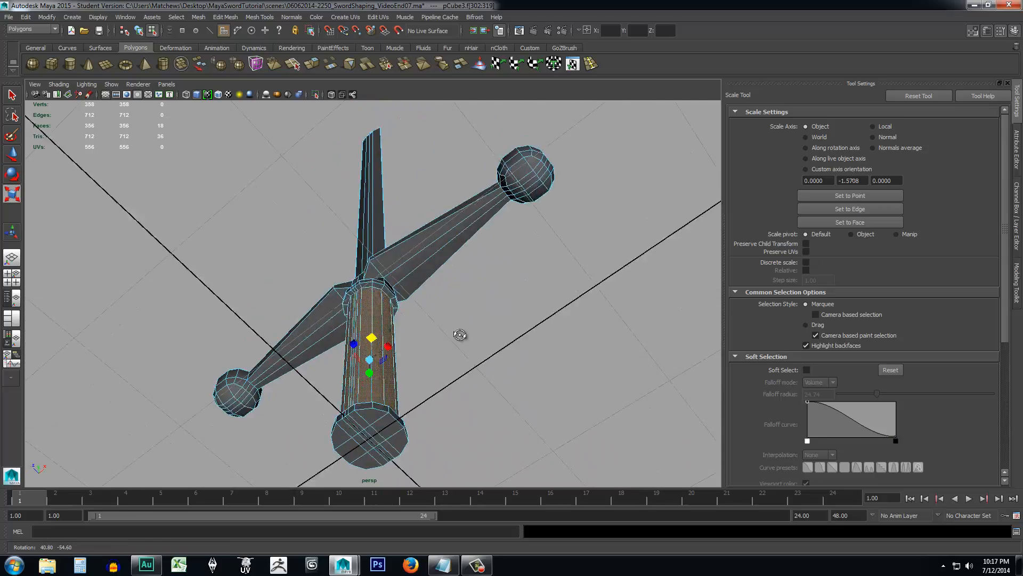
left_click_drag(459, 335, 466, 396)
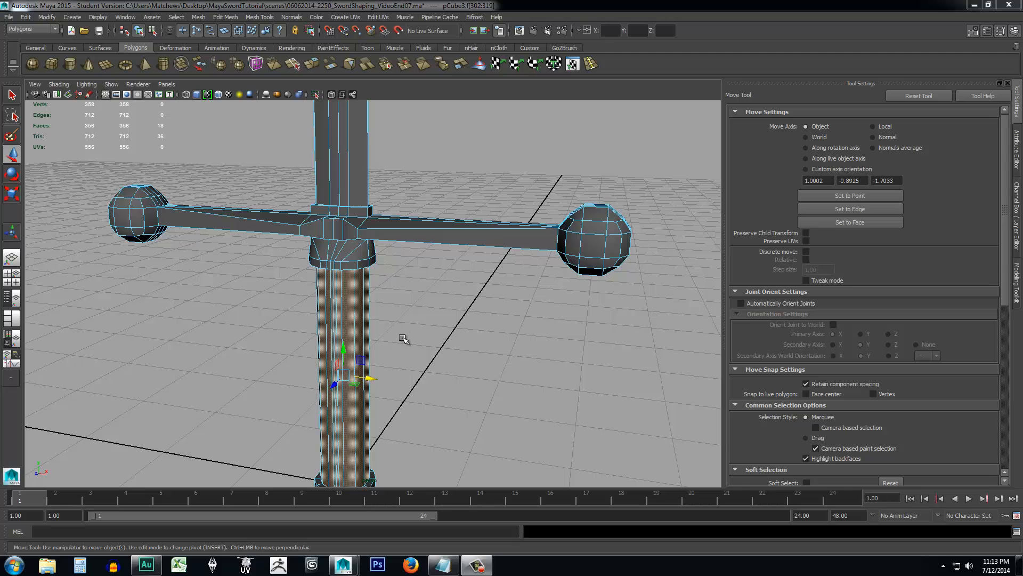
Insert one edge loop, then two evenly spaced loops, across the blade above the crossguard.
left_click(343, 137)
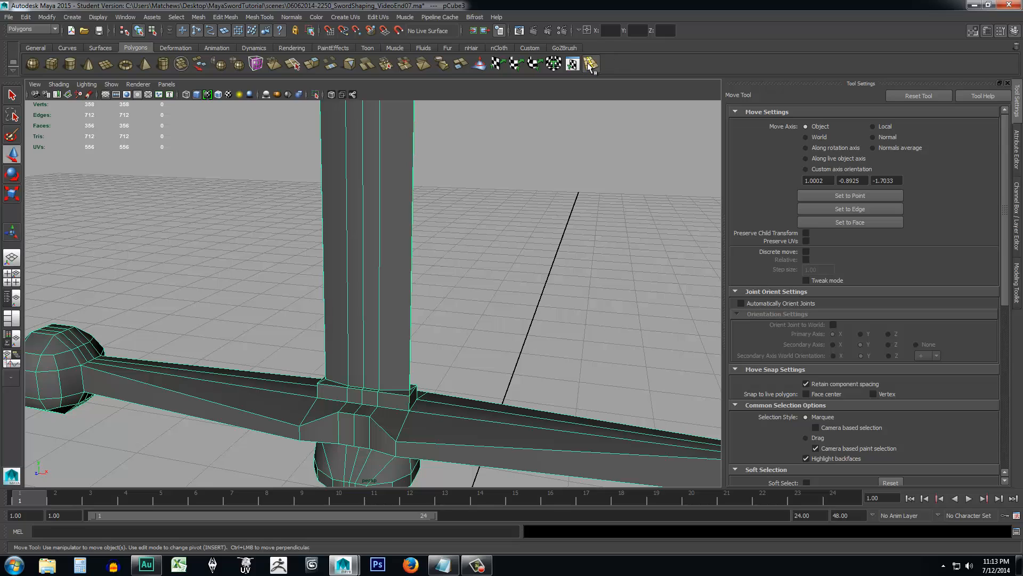
left_click(572, 63)
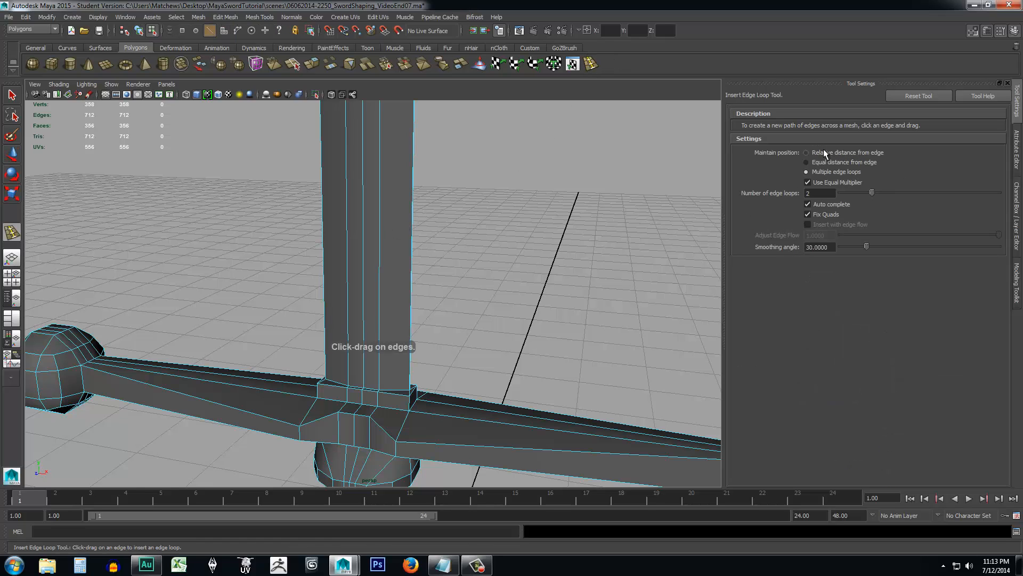
left_click(806, 151)
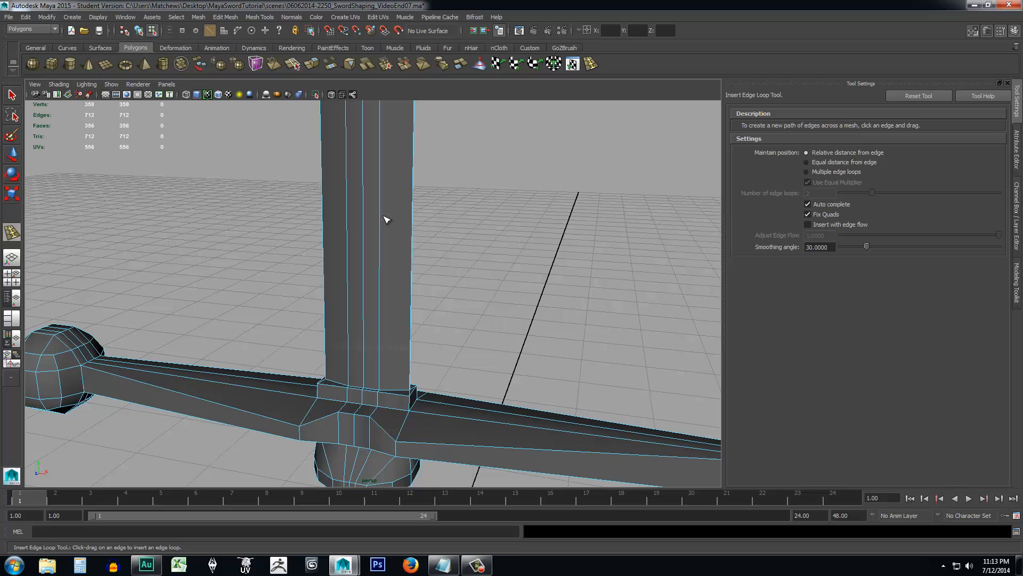
mouse_move(411, 315)
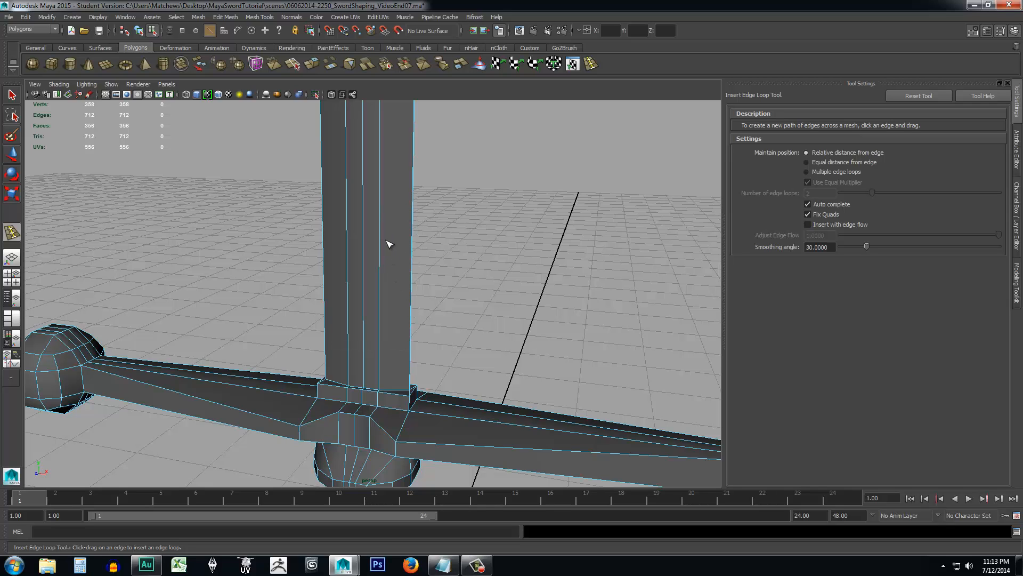
mouse_move(411, 320)
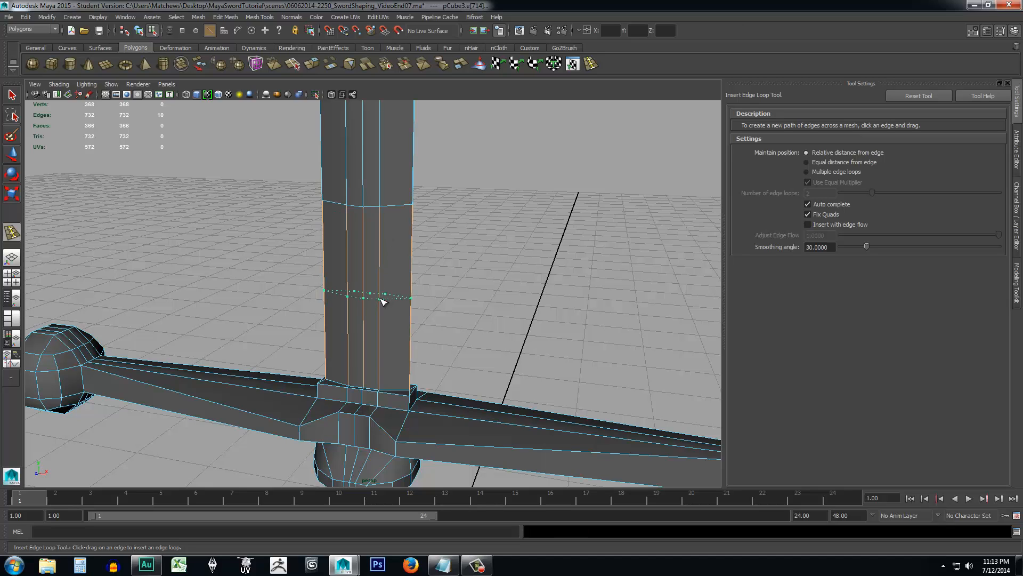
left_click_drag(383, 302, 384, 274)
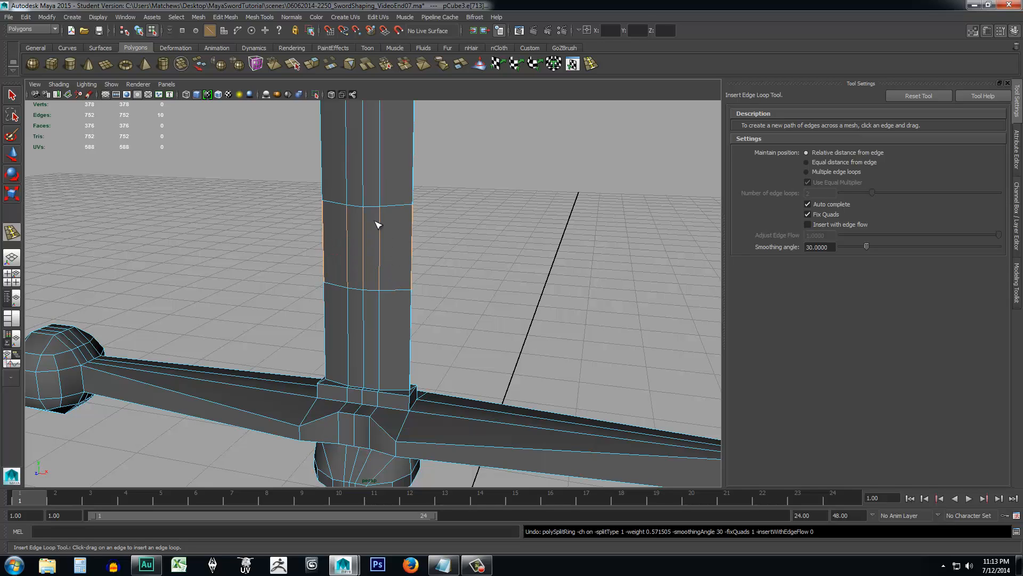
left_click(806, 172)
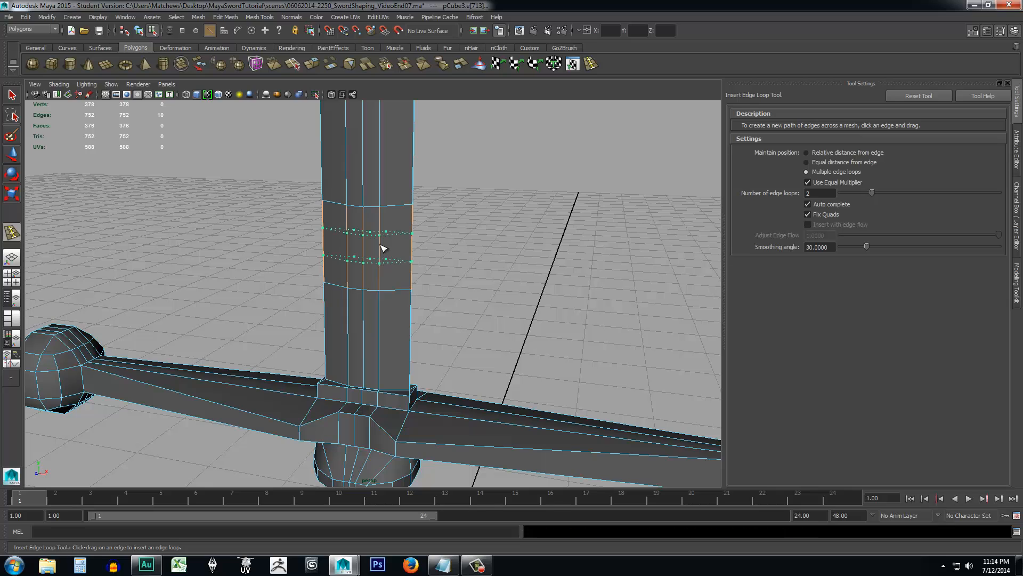
left_click_drag(366, 228, 371, 262)
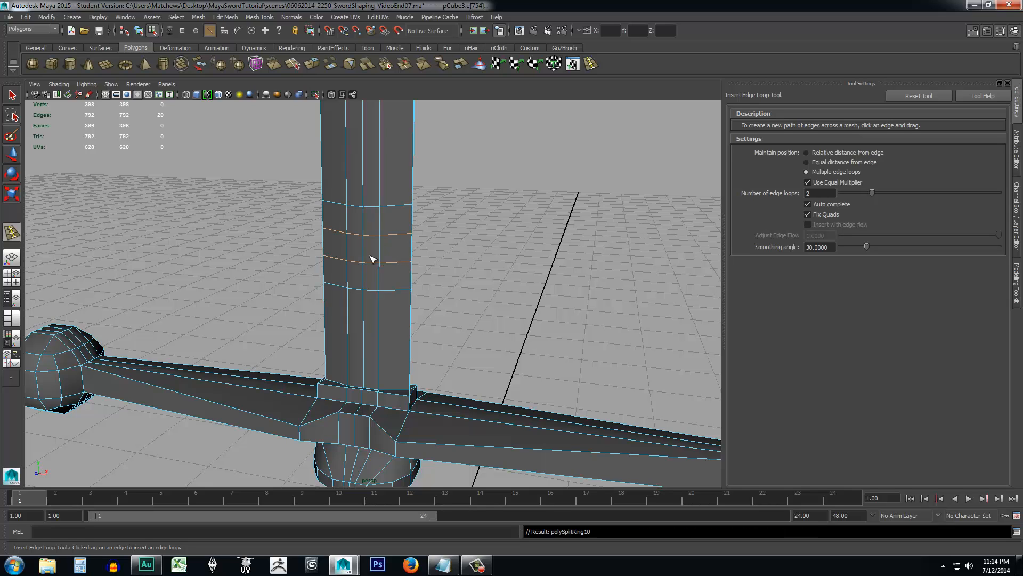
right_click(372, 259)
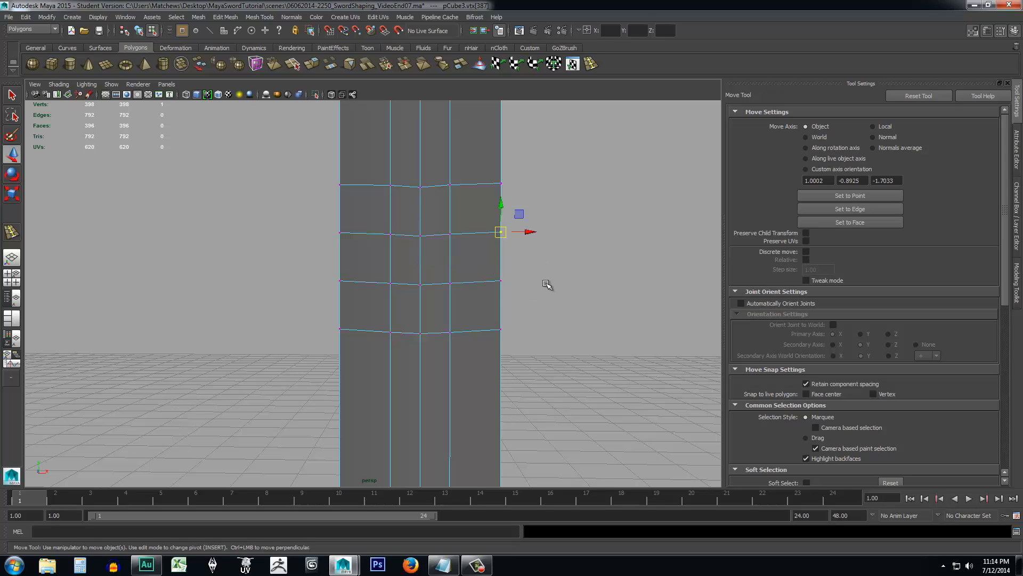
mouse_move(1017, 144)
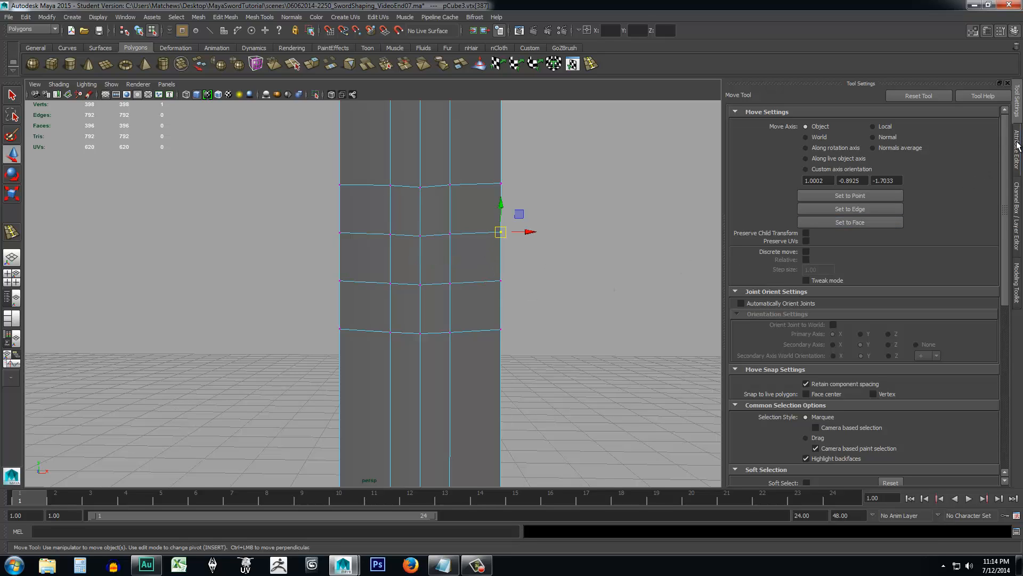
Move the blade's loop vertices inward in several passes, deepening the symmetric notch, then zoom out.
scroll("down", 3)
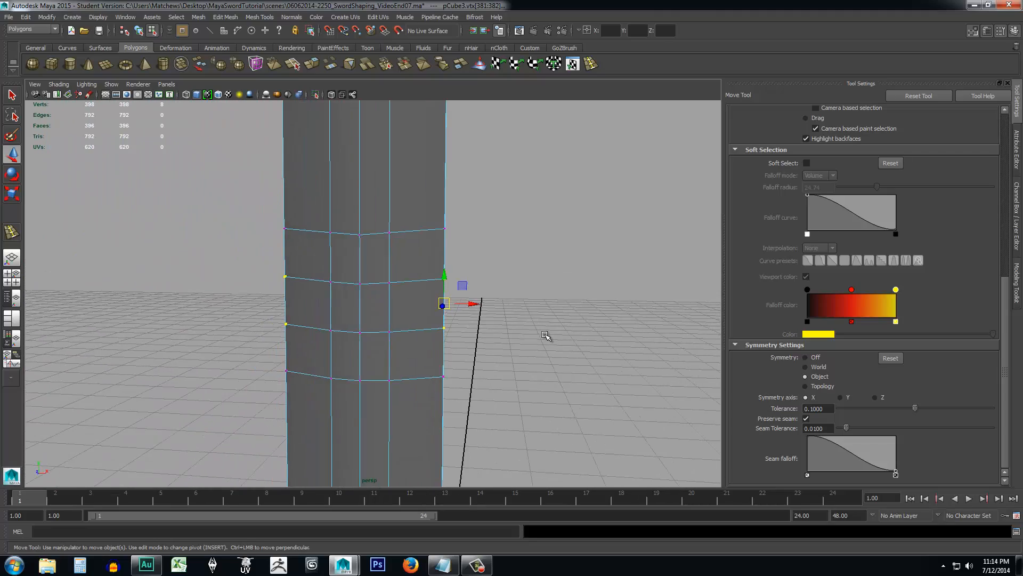
left_click_drag(460, 304, 494, 307)
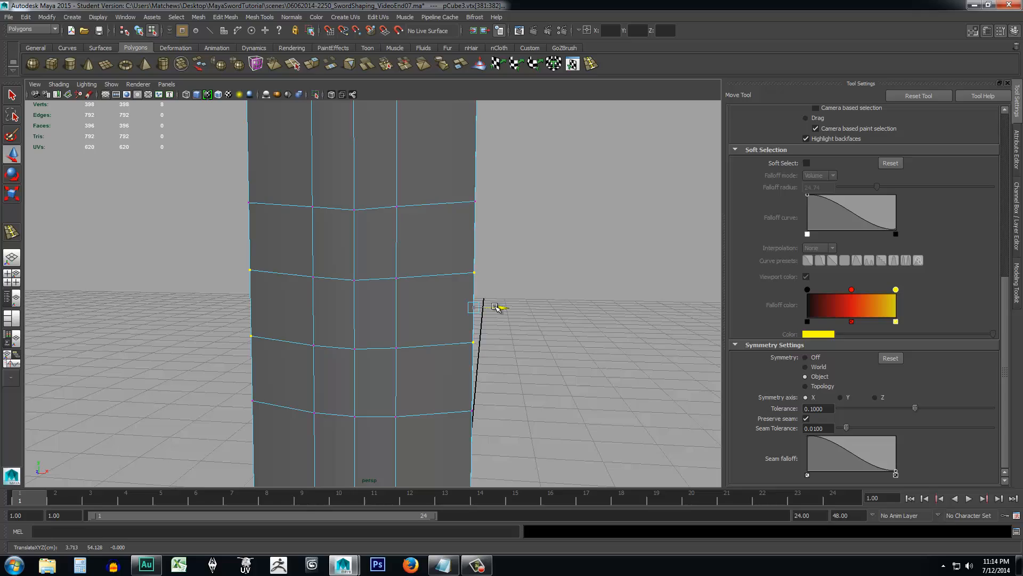
left_click_drag(496, 307, 451, 307)
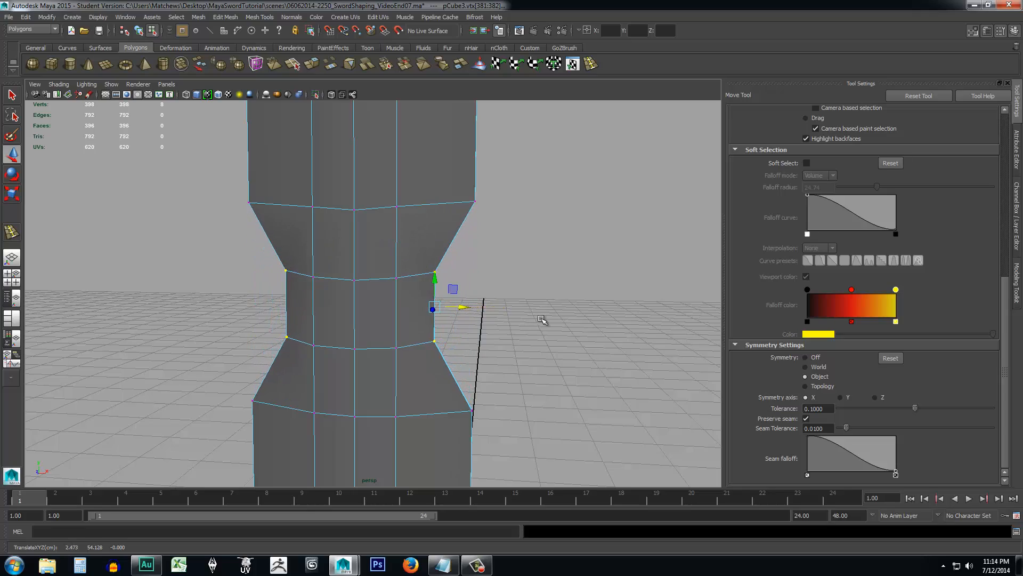
left_click_drag(545, 320, 614, 320)
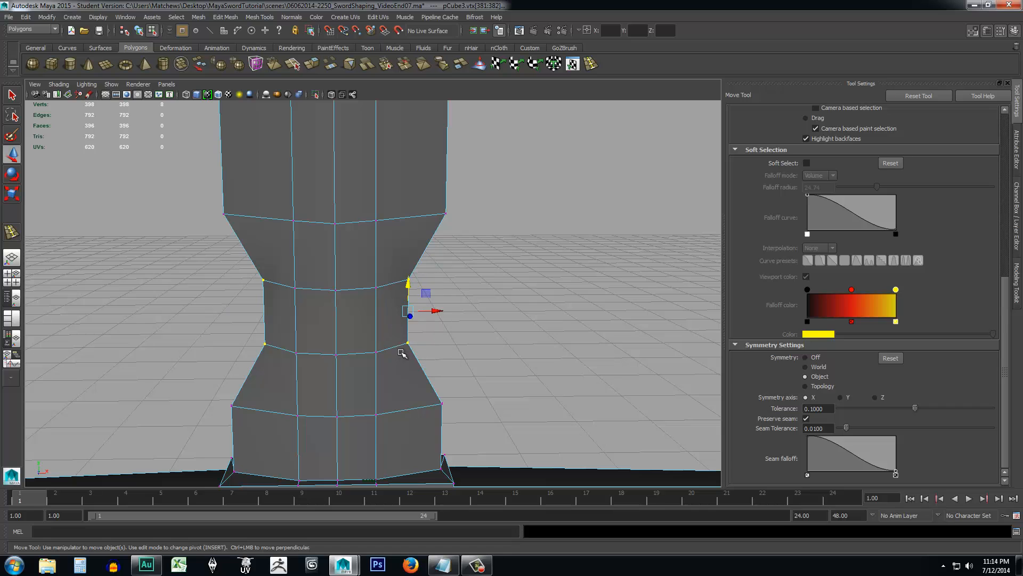
left_click_drag(433, 311, 447, 312)
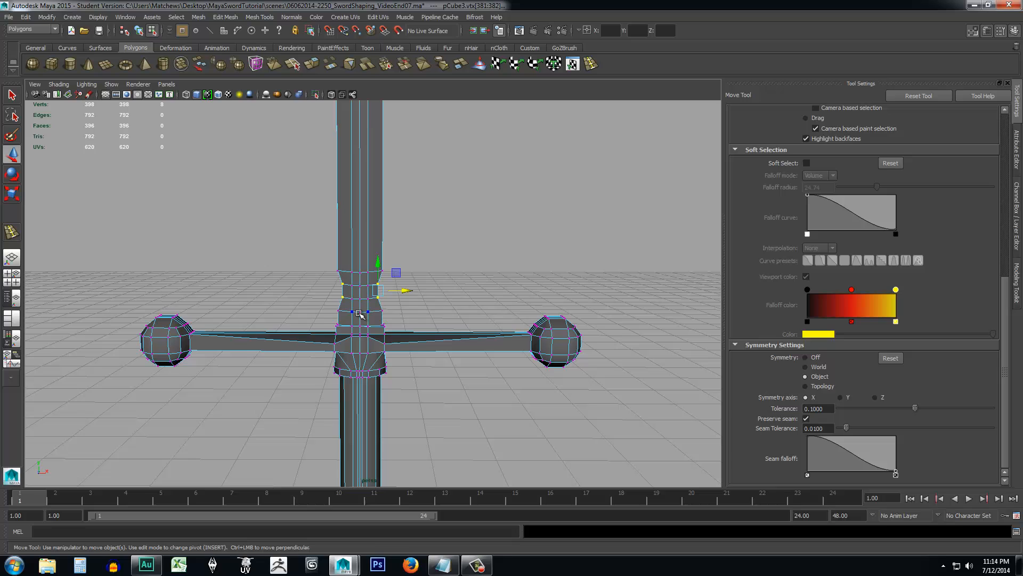
left_click_drag(358, 313, 411, 360)
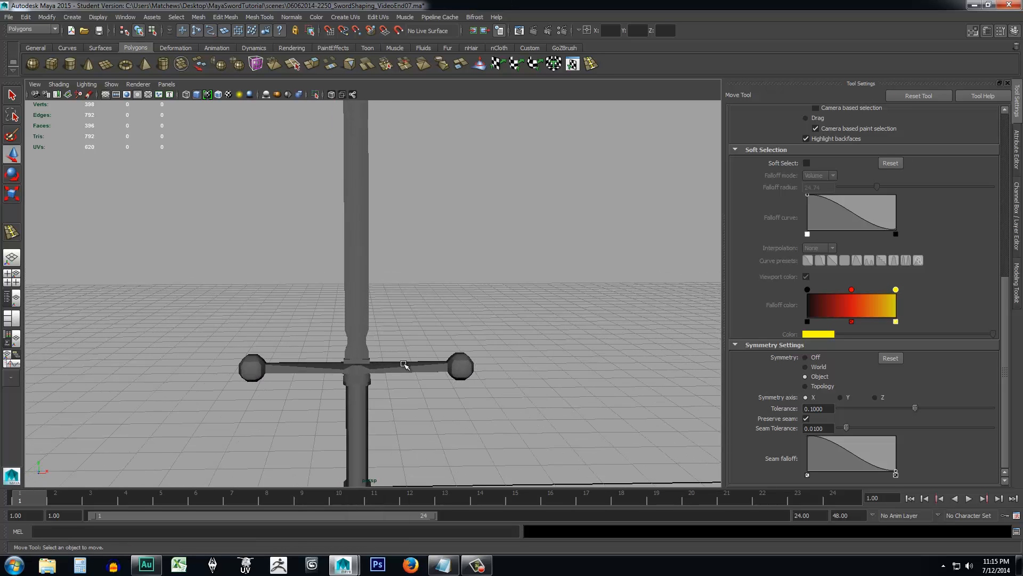
left_click(405, 366)
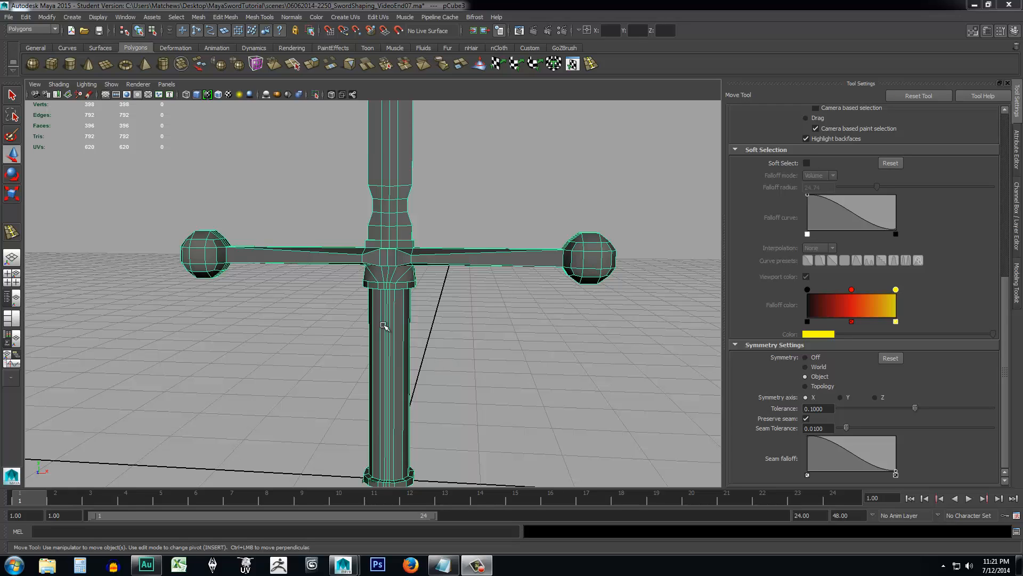
right_click(384, 326)
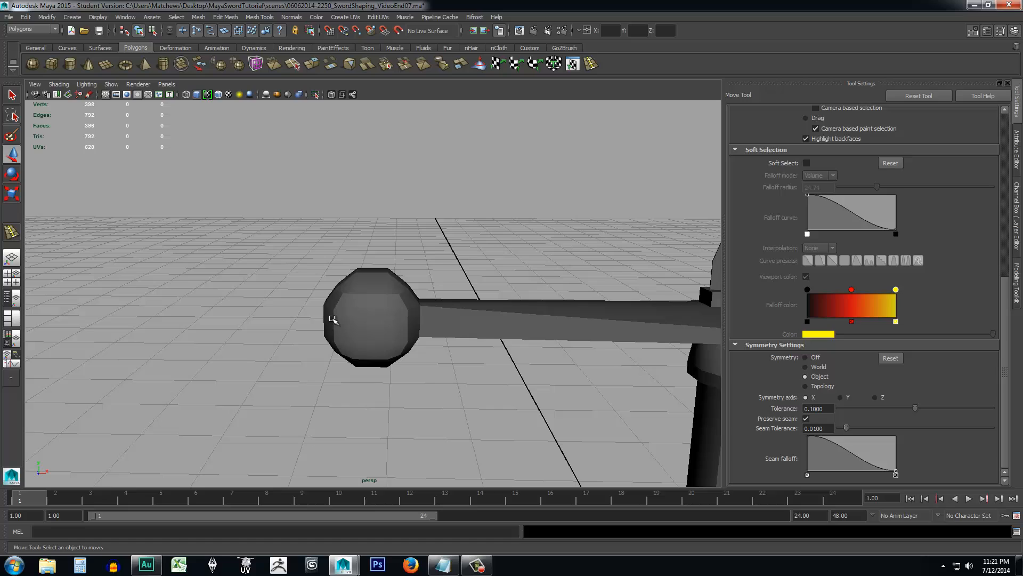
mouse_move(407, 334)
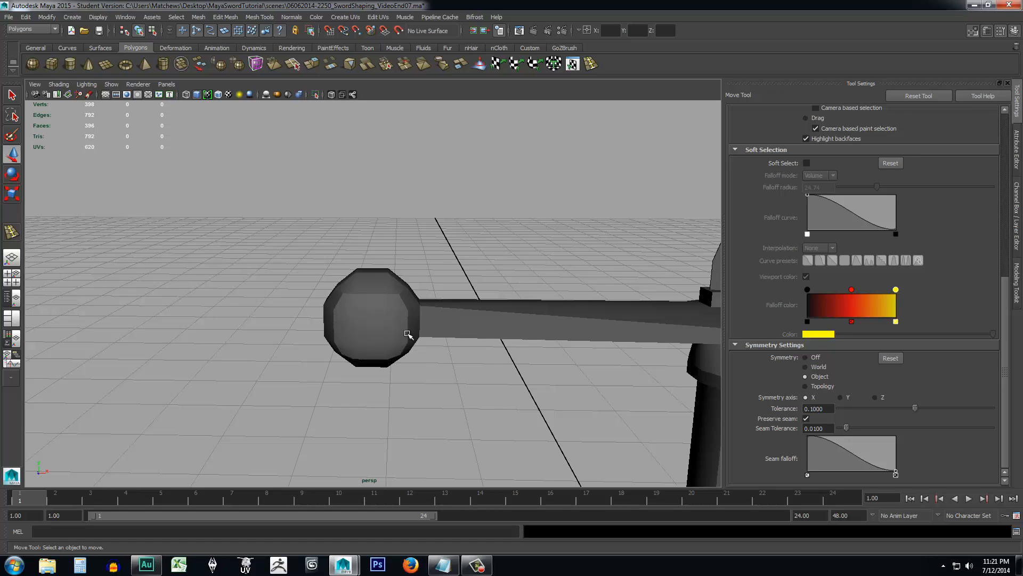
mouse_move(334, 314)
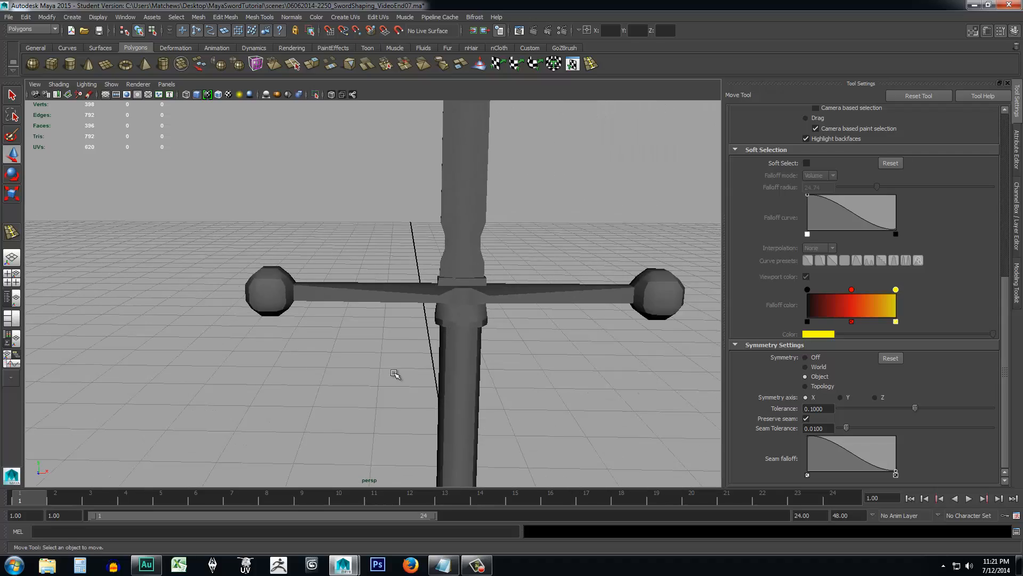
left_click_drag(395, 374, 542, 381)
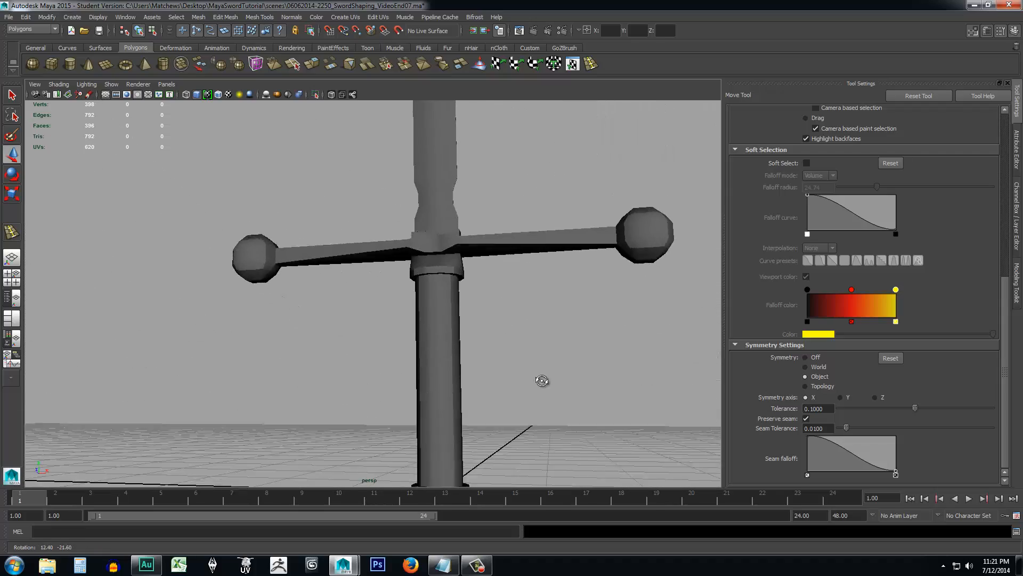
left_click_drag(541, 380, 453, 399)
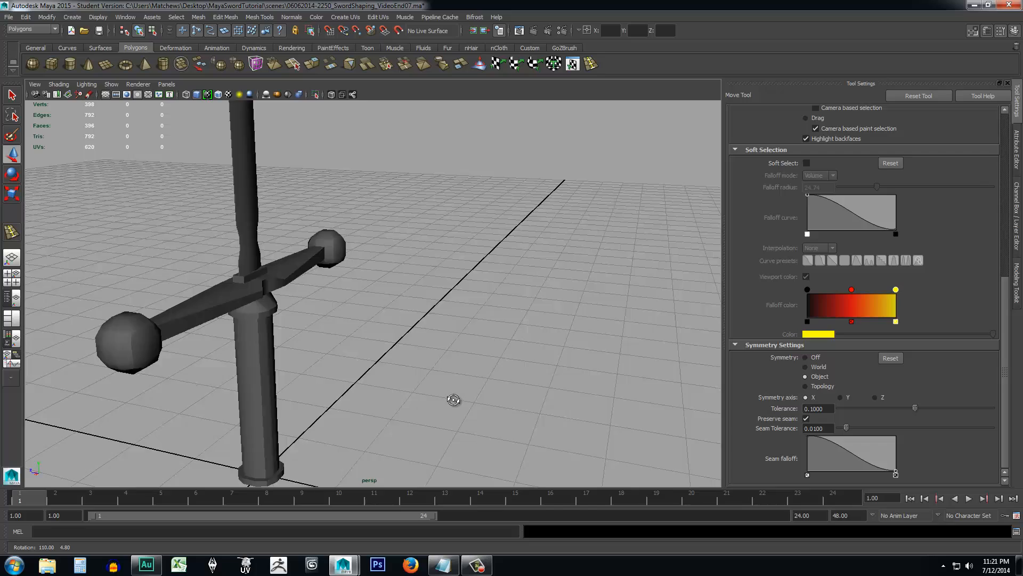